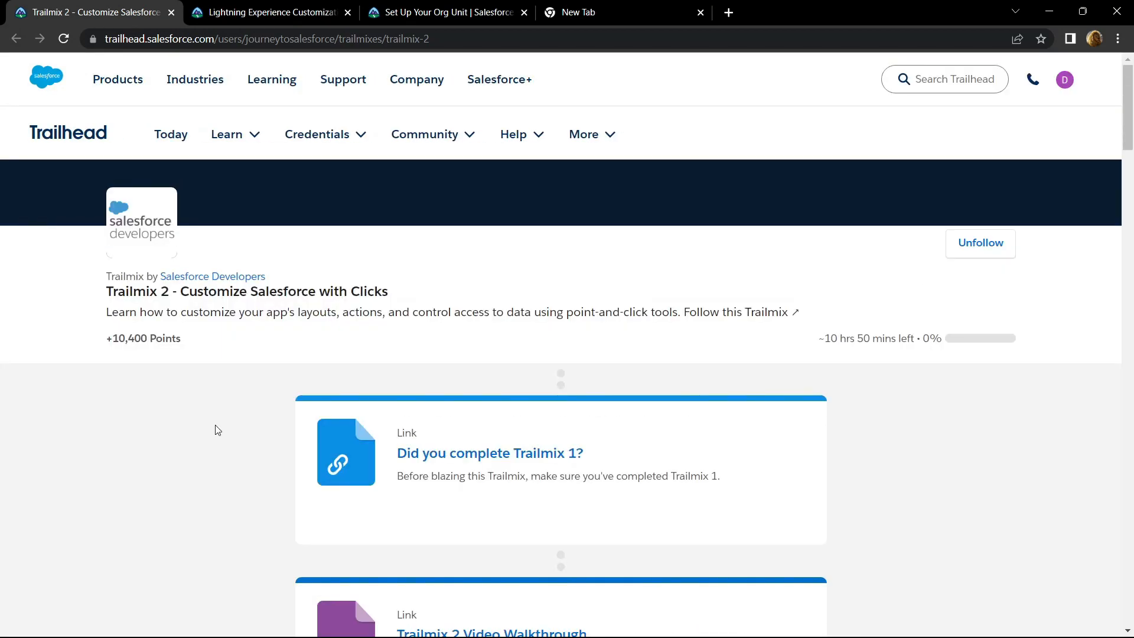
Step: Open the Set Up Your Org unit in a new tab from the Lightning Experience Customization module
{"action": "scroll", "scroll_direction": "down", "scroll_amount": 3}
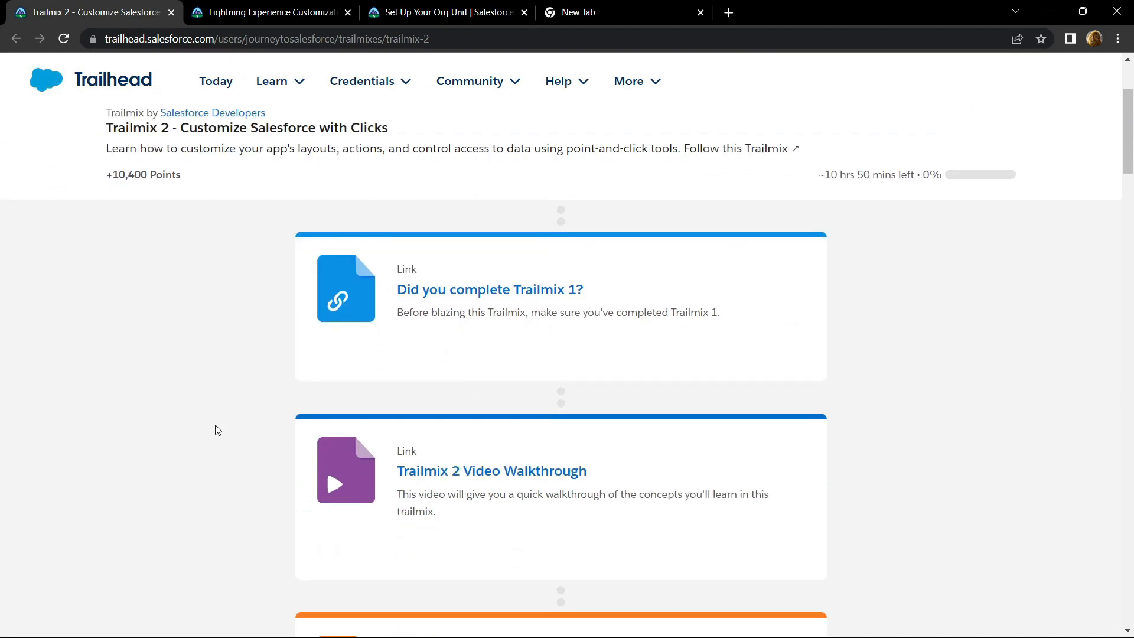
{"action": "scroll", "scroll_direction": "down", "scroll_amount": 3}
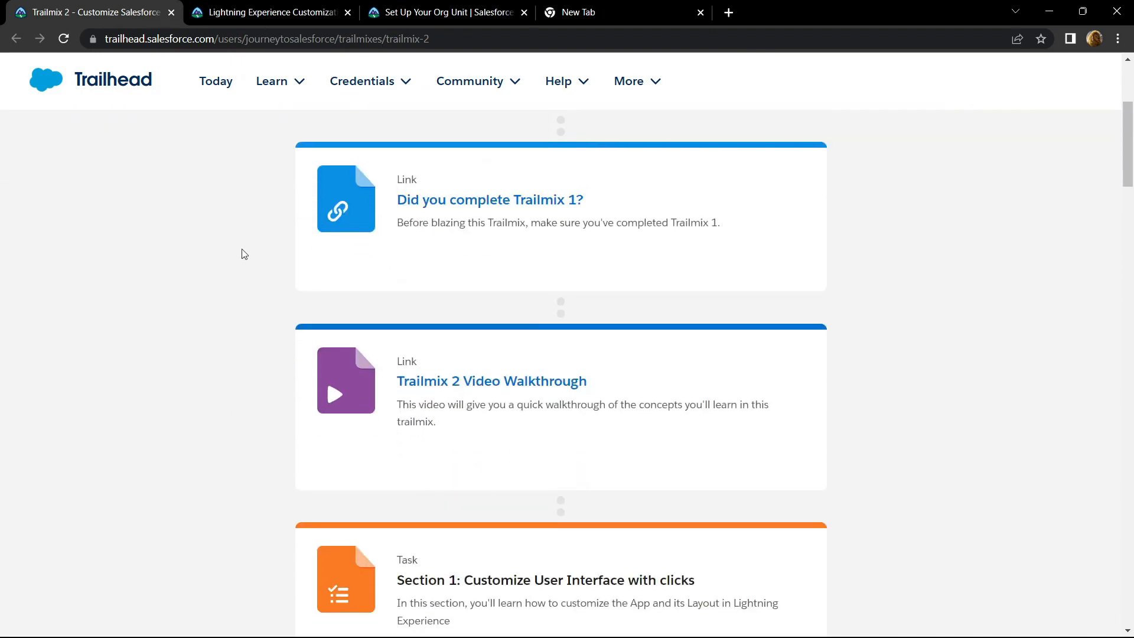
{"action": "left_click", "coordinate": [271, 12]}
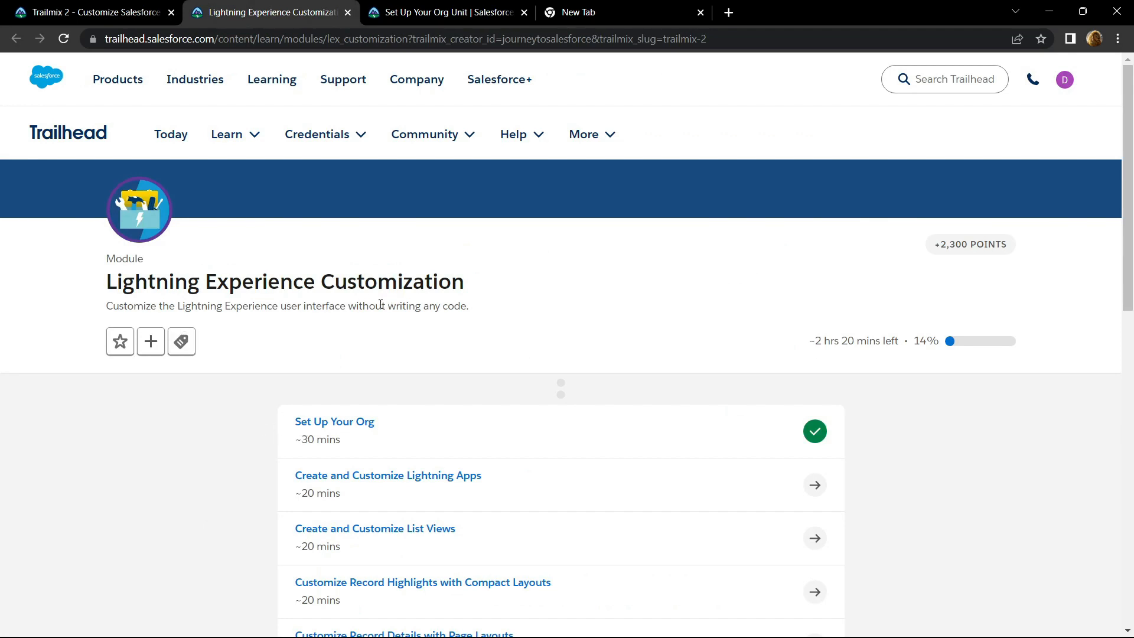
{"action": "right_click", "coordinate": [334, 420]}
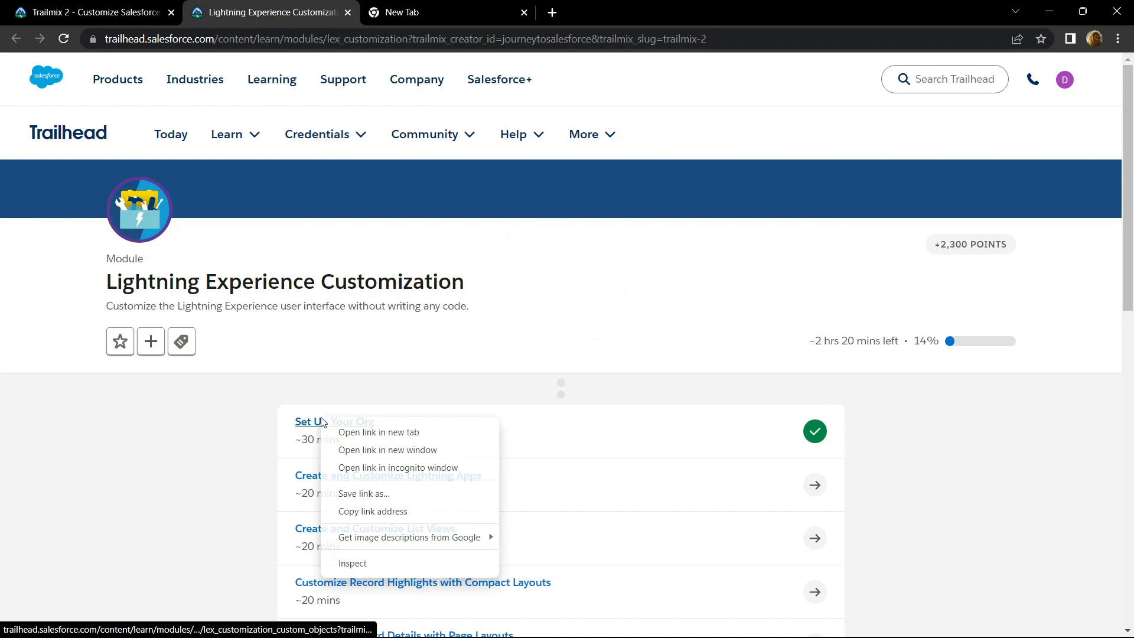
{"action": "left_click", "coordinate": [378, 432]}
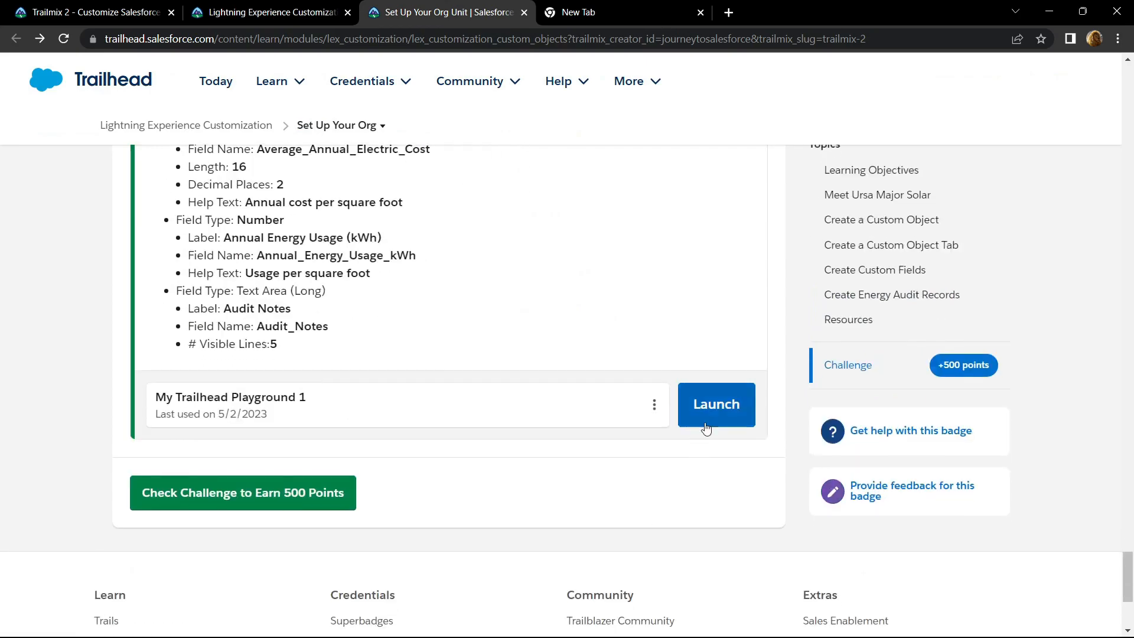
Step: Launch the playground org and start a New Custom Object from the Setup Create menu
{"action": "left_click", "coordinate": [716, 404]}
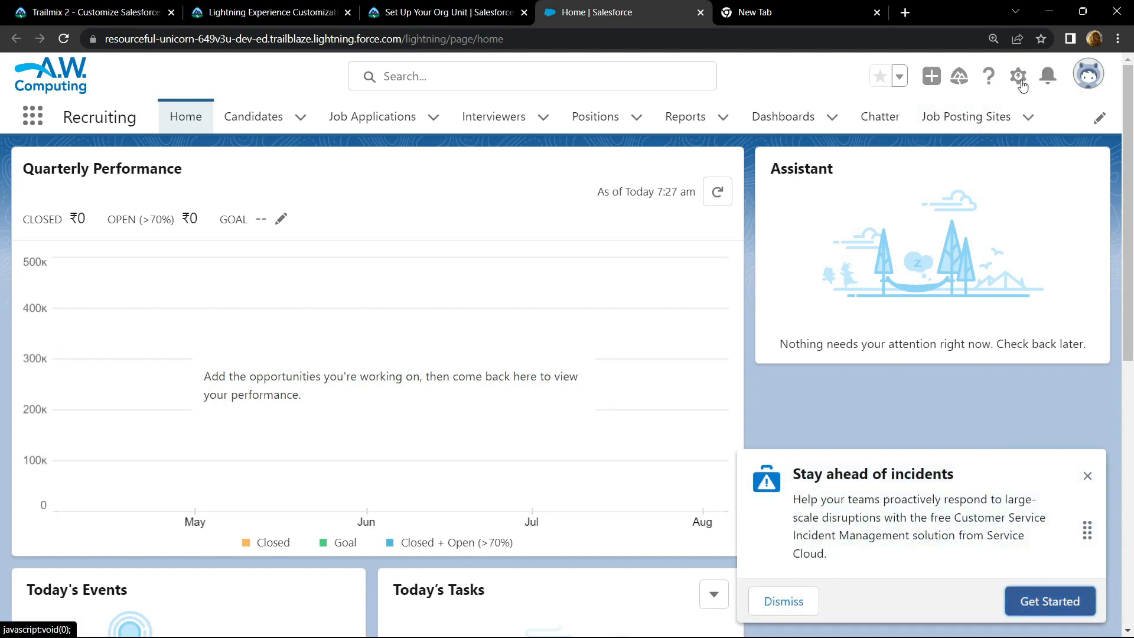
{"action": "left_click", "coordinate": [1017, 75]}
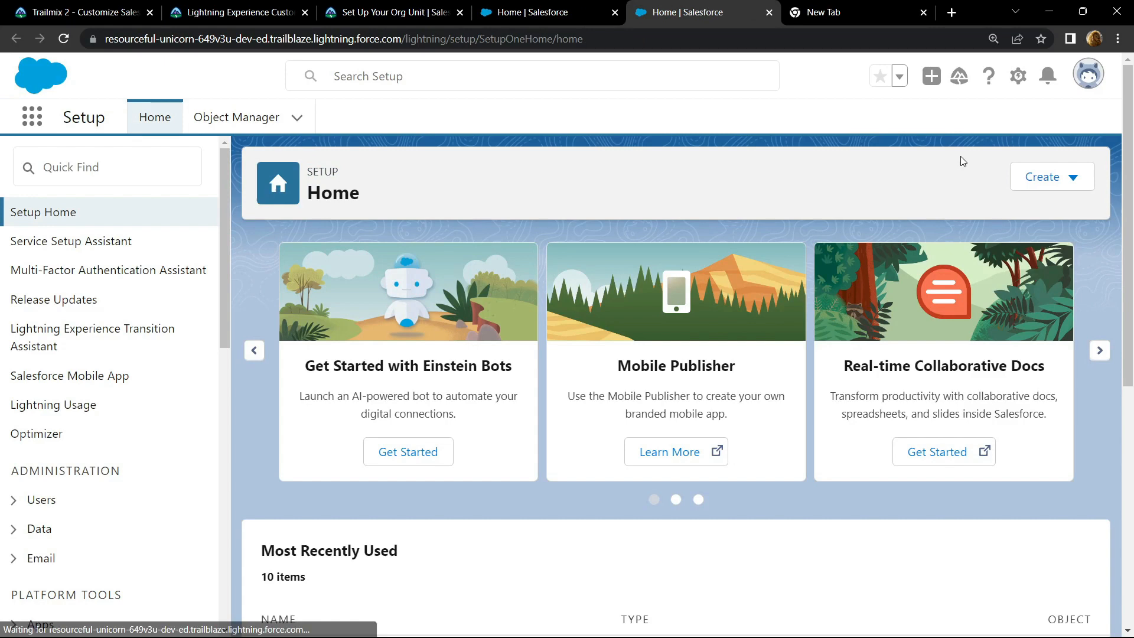
{"action": "left_click", "coordinate": [1044, 176]}
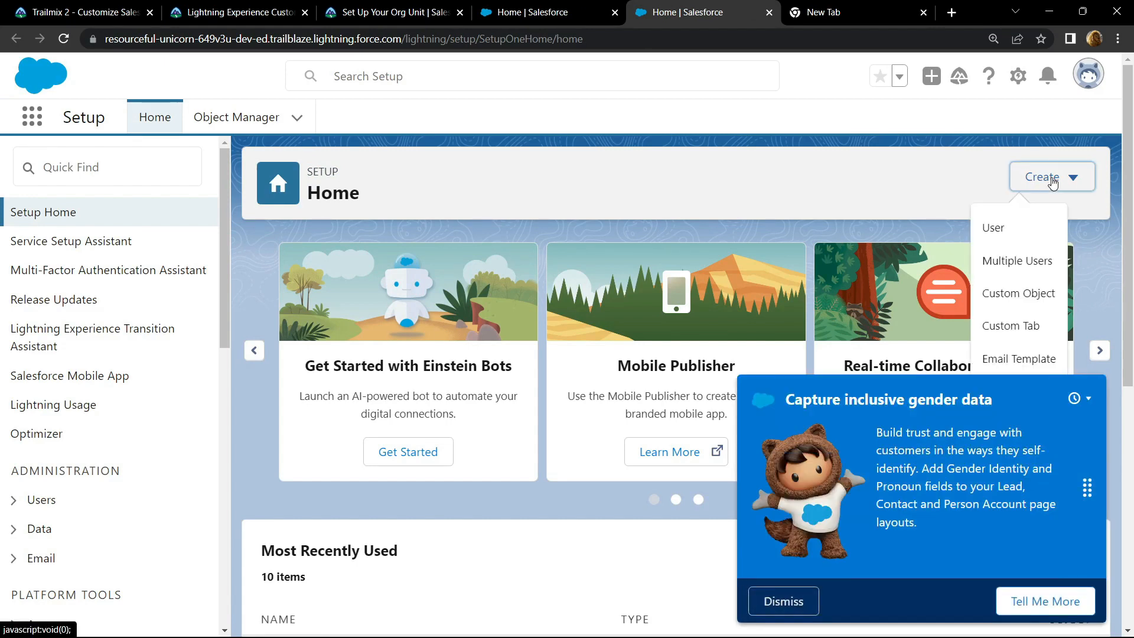
{"action": "left_click", "coordinate": [1017, 293]}
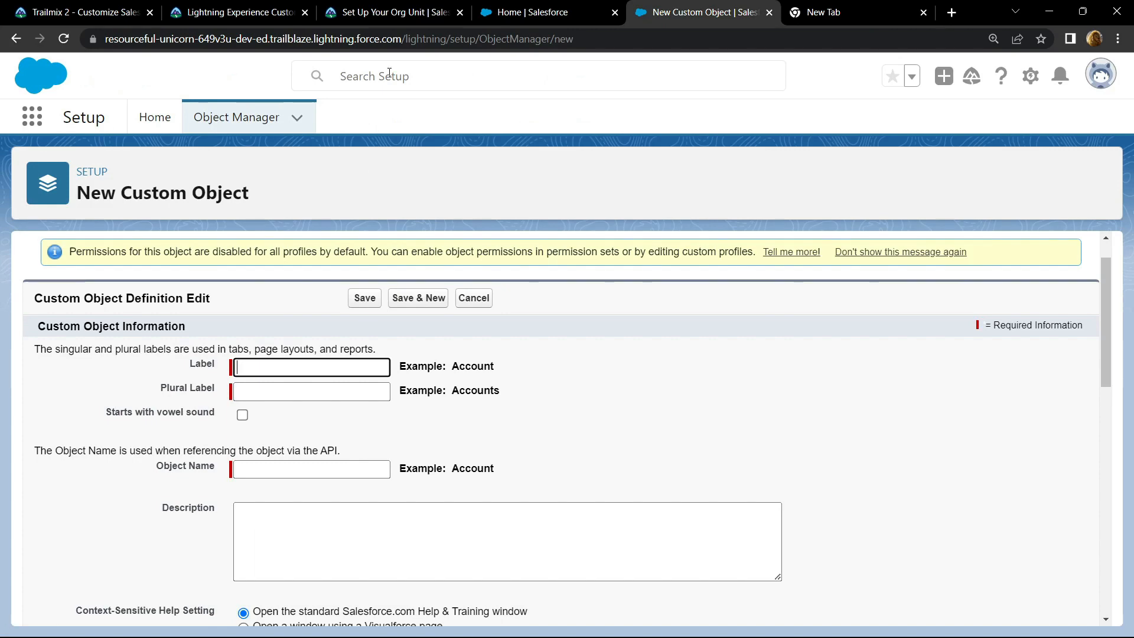
Step: Label the object Energy Audit / Energy Audits from the challenge text and enable Allow Search
{"action": "left_click", "coordinate": [391, 11]}
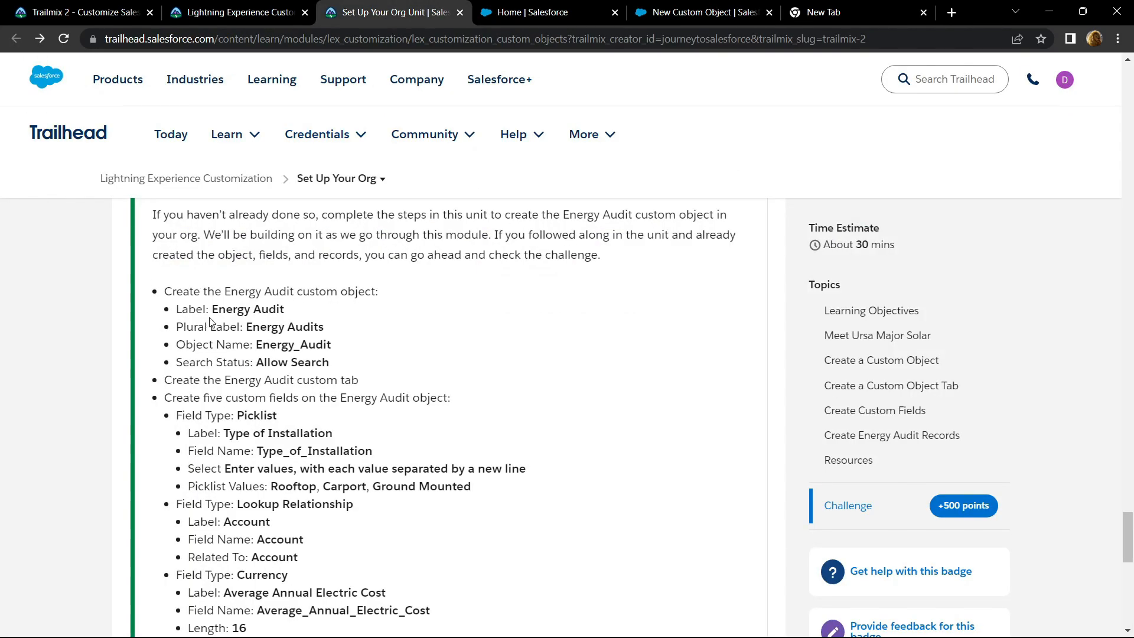
{"action": "double_click", "coordinate": [247, 308]}
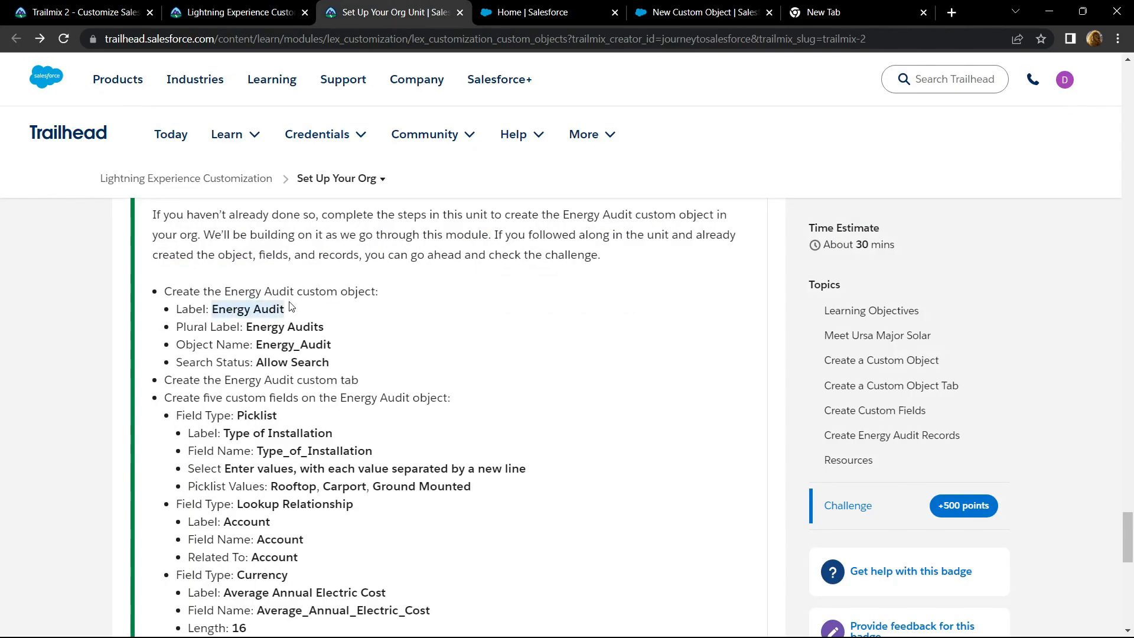
{"action": "left_click", "coordinate": [698, 12]}
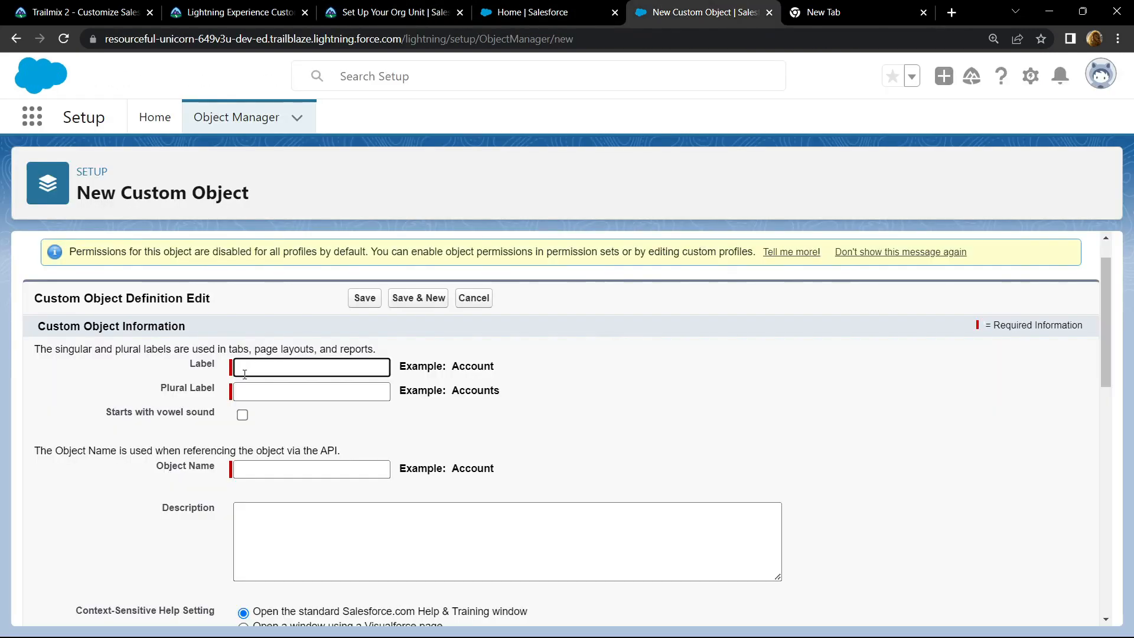
{"action": "type", "text": "Energy Audit"}
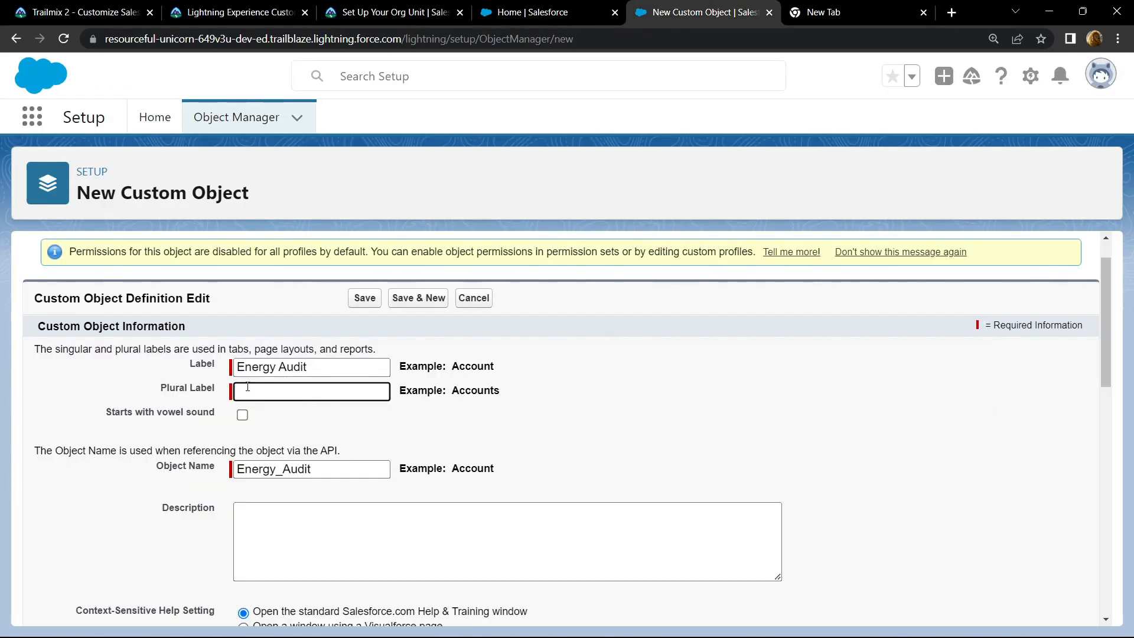
{"action": "type", "text": "Energy Audits"}
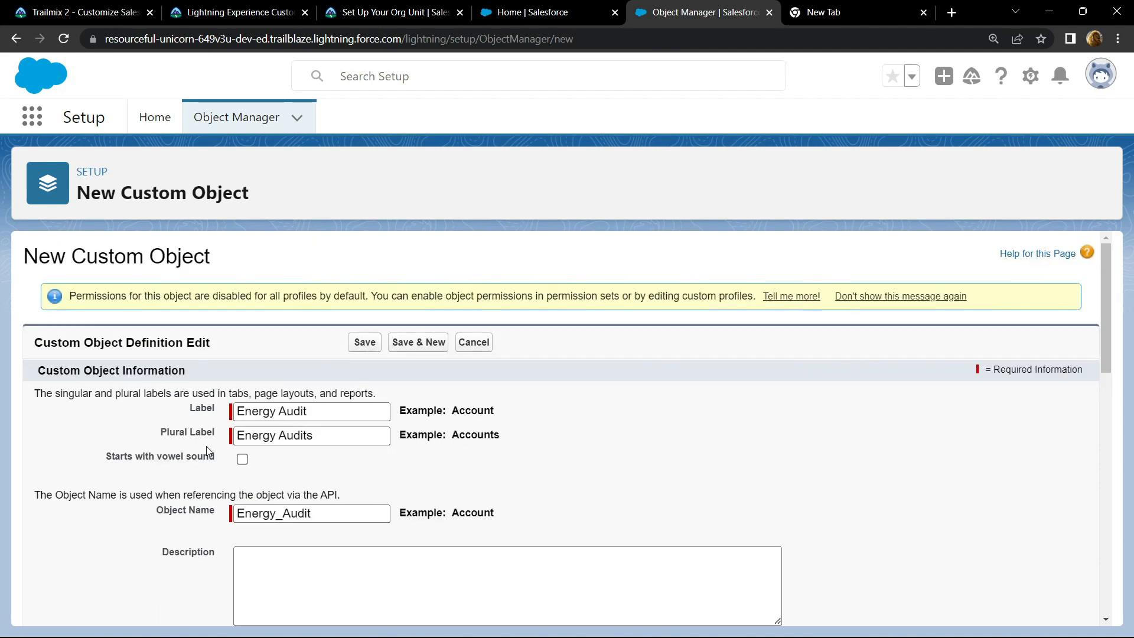
{"action": "scroll", "scroll_direction": "down", "scroll_amount": 3}
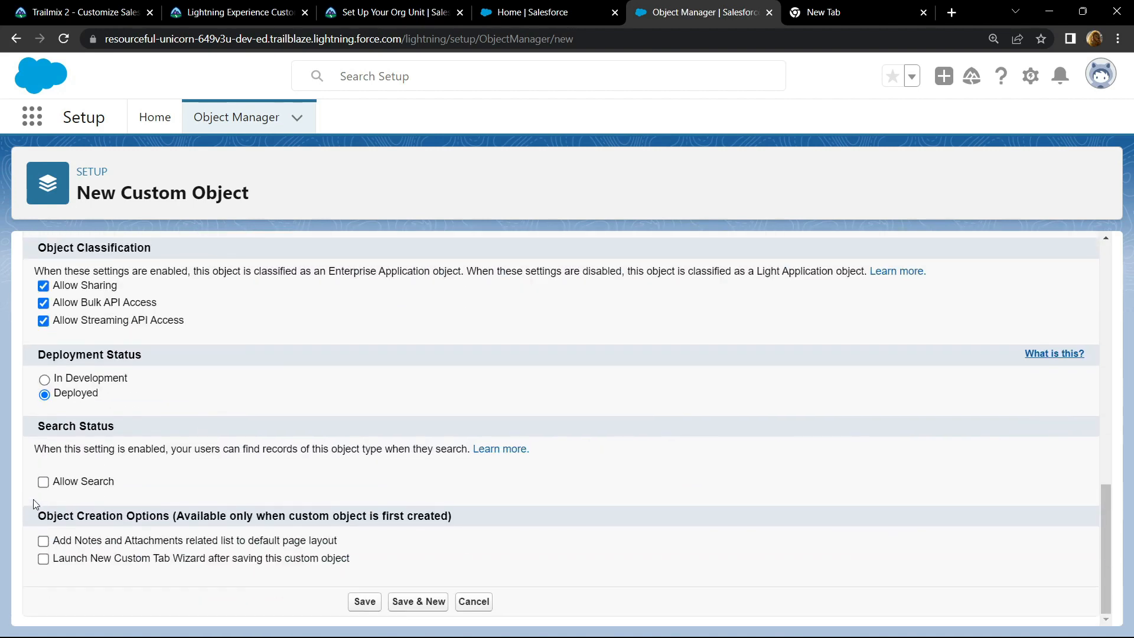
{"action": "left_click", "coordinate": [42, 481]}
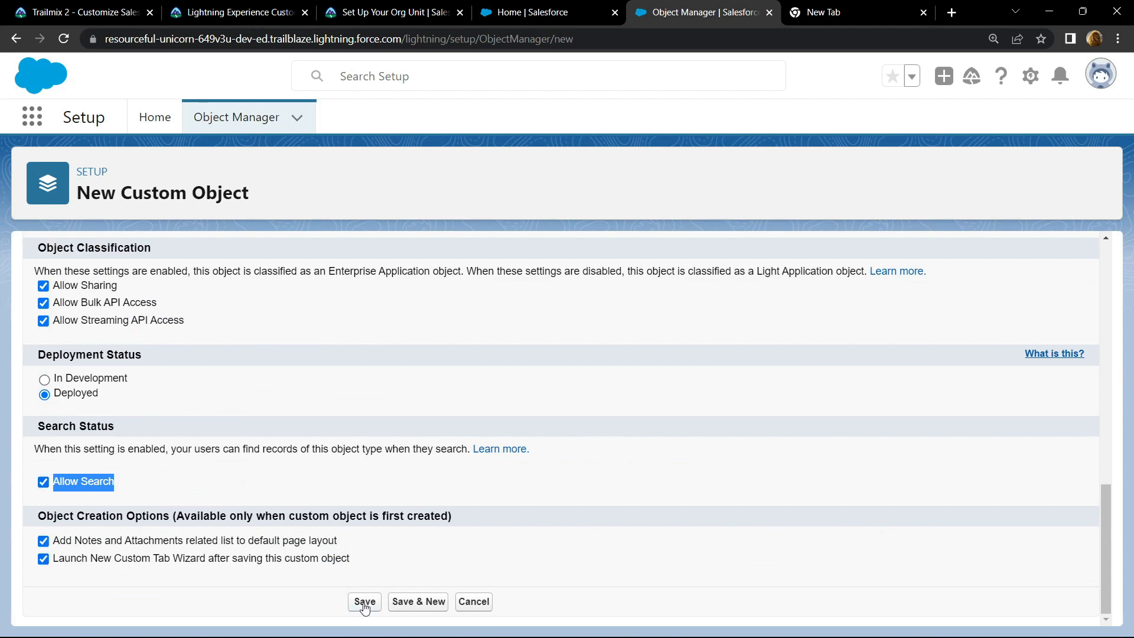
Step: Save the Energy Audit object and step its custom tab wizard through the Desk style, profiles and apps
{"action": "left_click", "coordinate": [365, 601]}
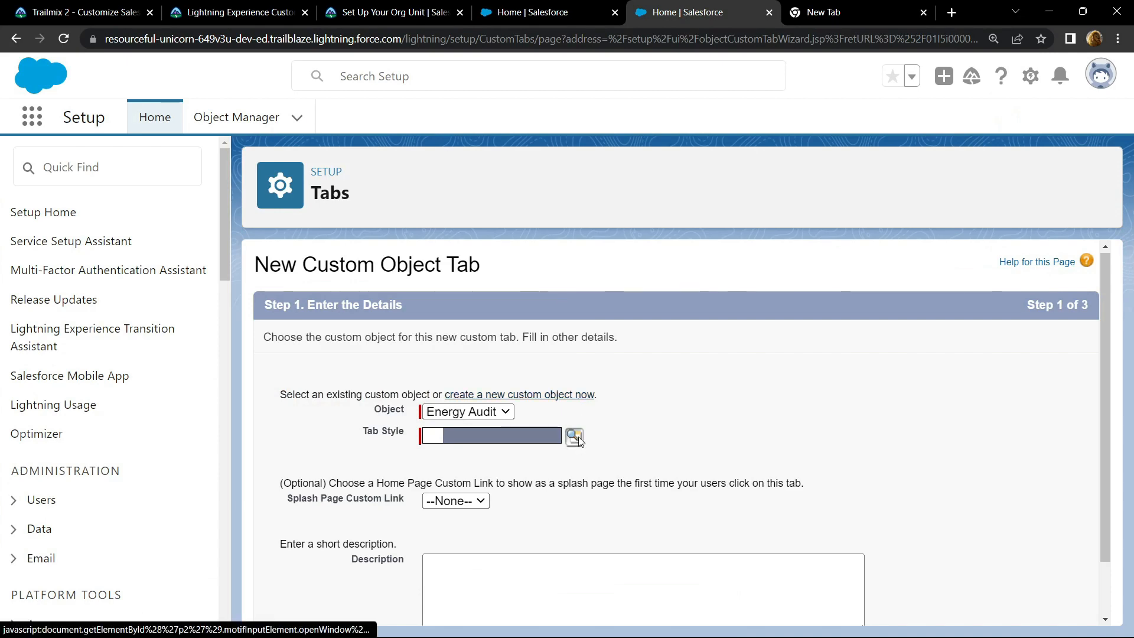
{"action": "left_click", "coordinate": [574, 435]}
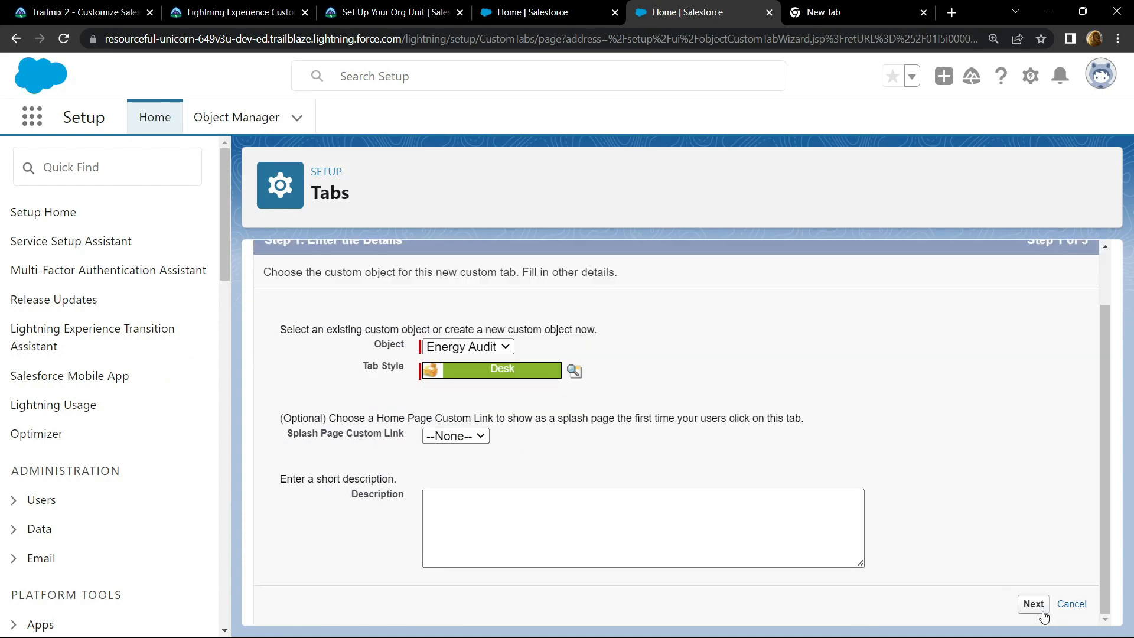
{"action": "left_click", "coordinate": [1032, 603]}
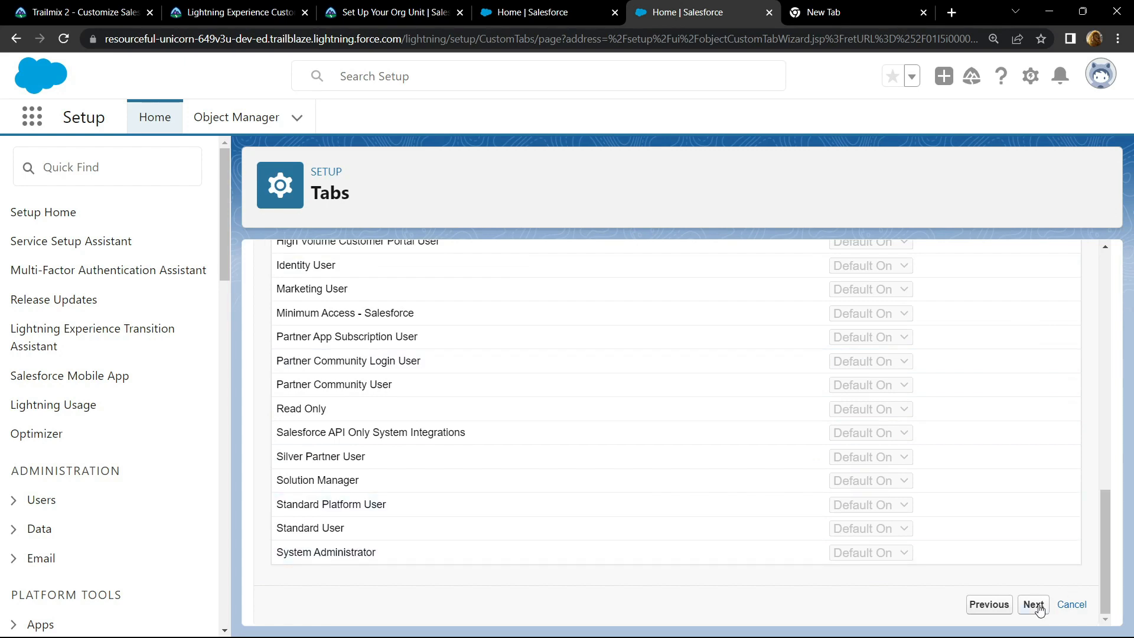
{"action": "left_click", "coordinate": [1033, 603]}
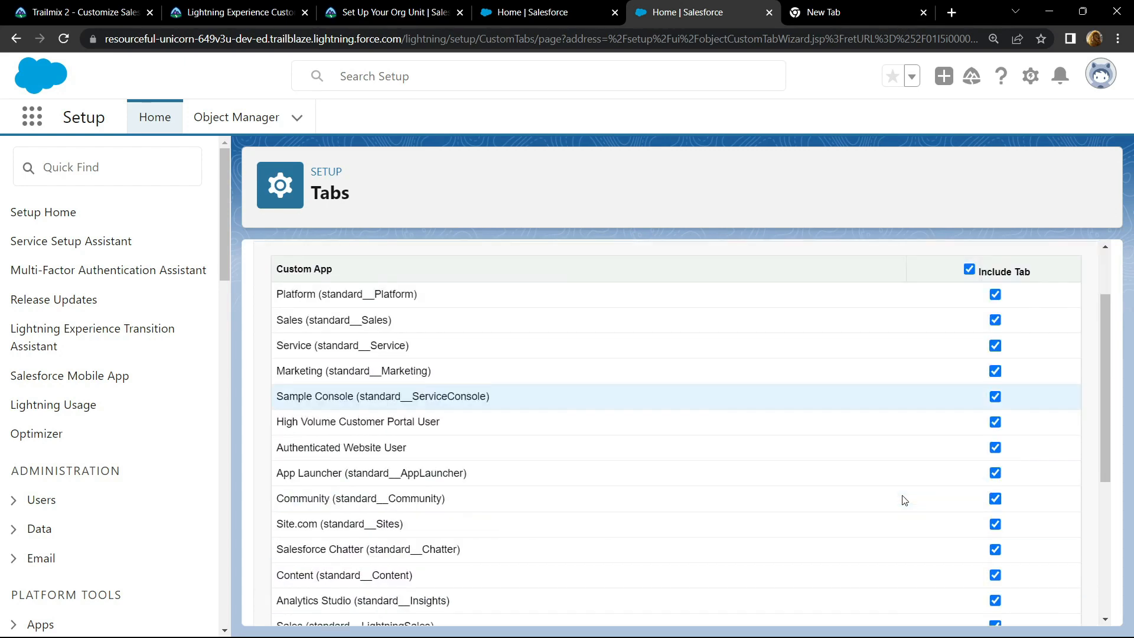
{"action": "scroll", "scroll_direction": "down", "scroll_amount": 3}
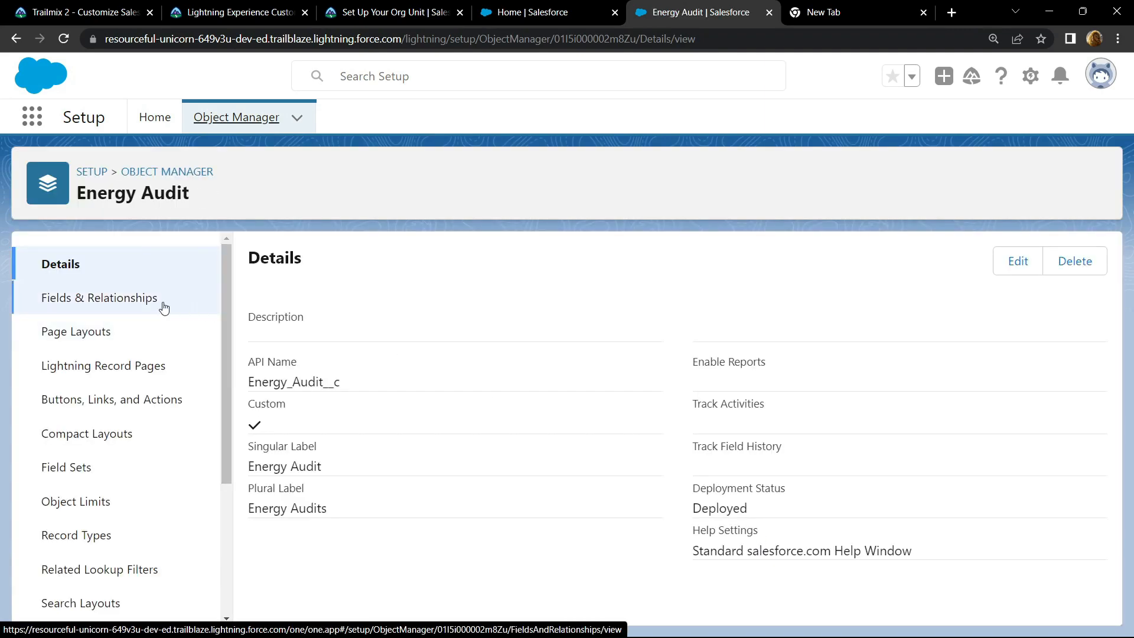
Step: Start a new Picklist field from Energy Audit's Fields & Relationships and reach the details step
{"action": "left_click", "coordinate": [99, 298]}
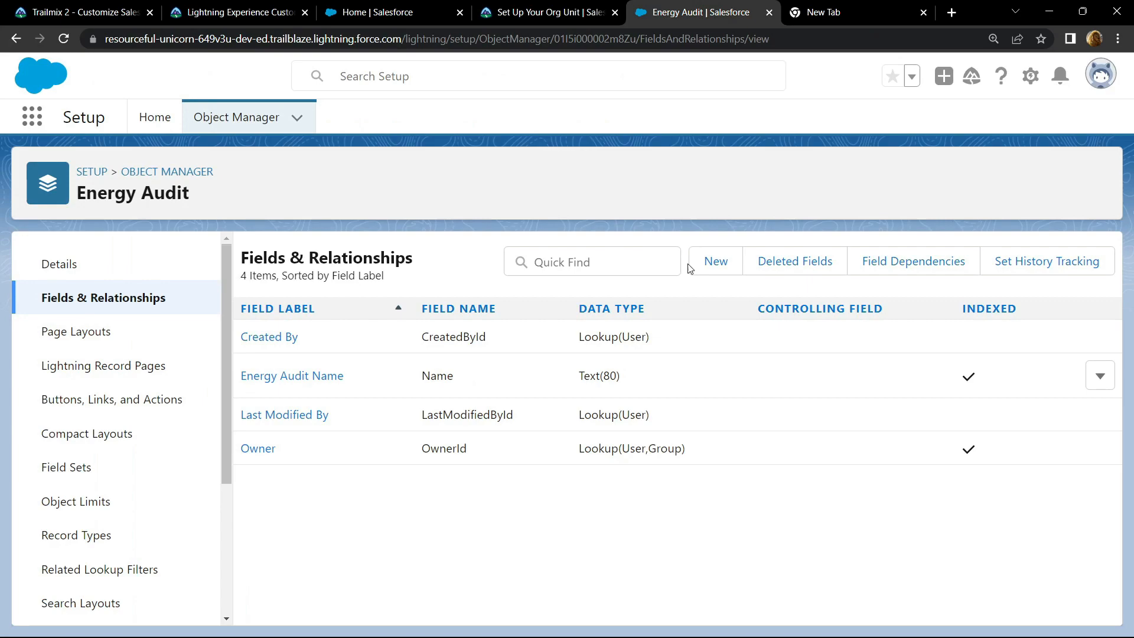
{"action": "left_click", "coordinate": [714, 261]}
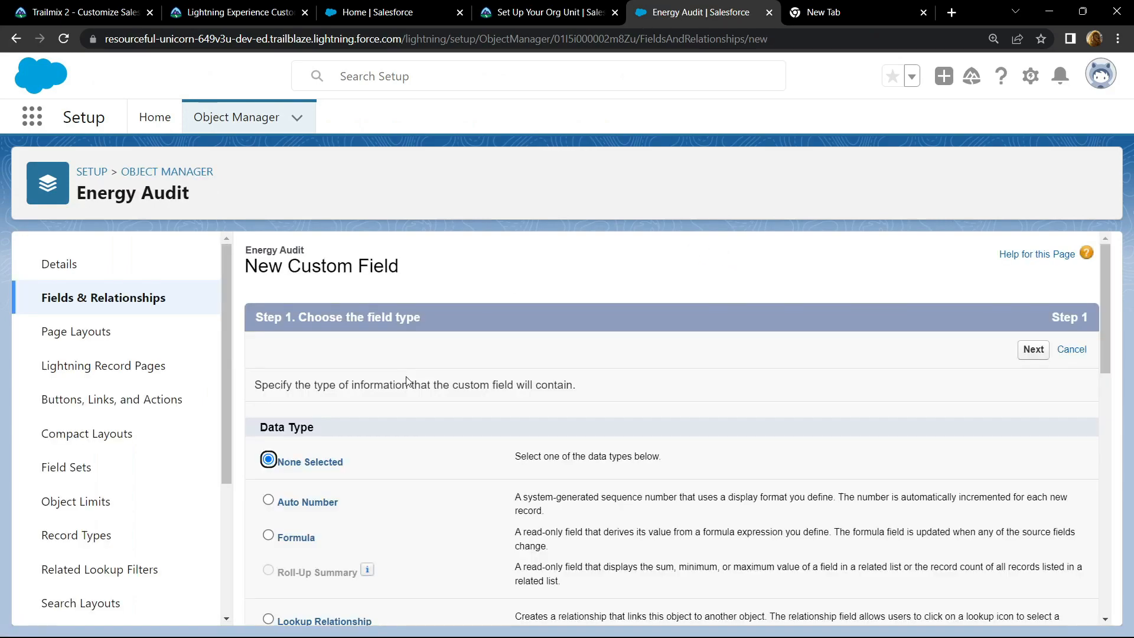
{"action": "scroll", "scroll_direction": "down", "scroll_amount": 3}
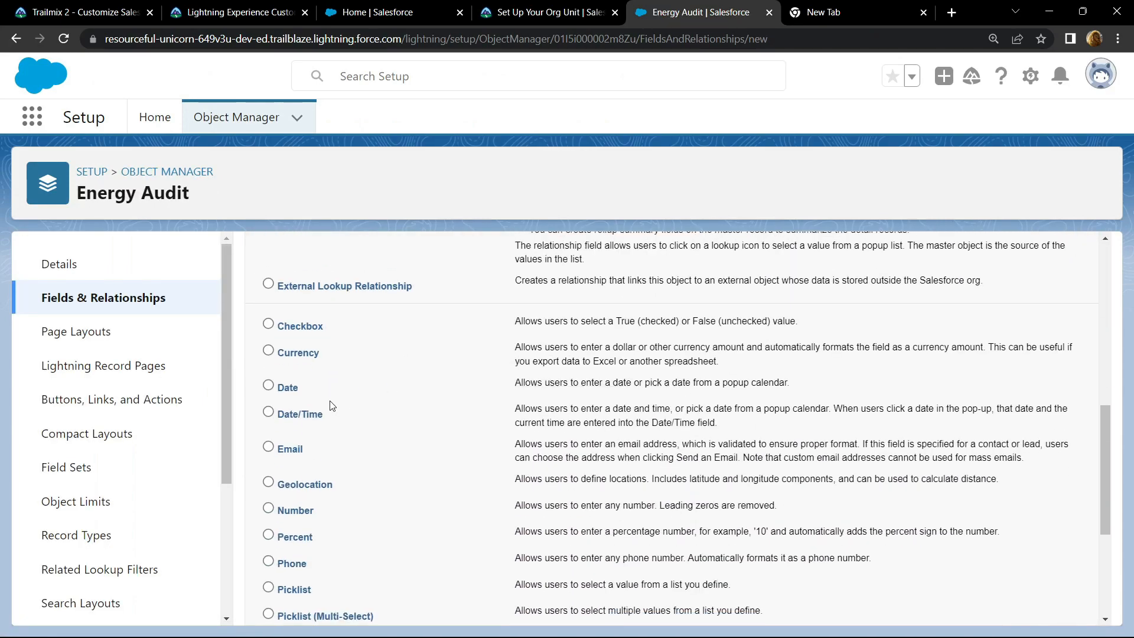
{"action": "scroll", "scroll_direction": "down", "scroll_amount": 3}
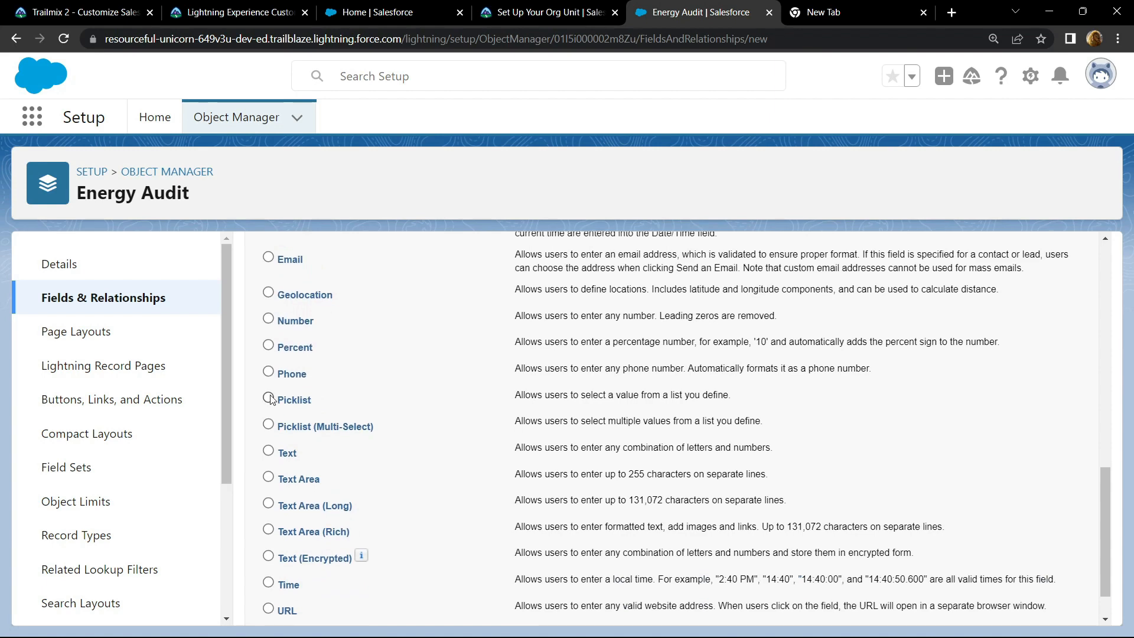
{"action": "left_click", "coordinate": [268, 399]}
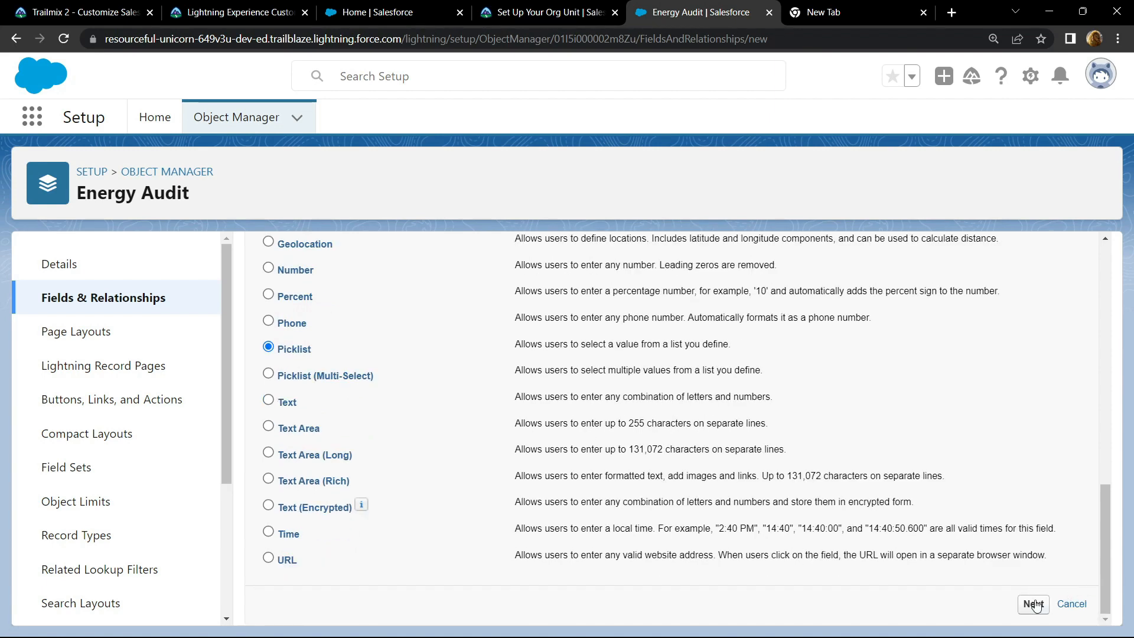
{"action": "left_click", "coordinate": [1033, 604]}
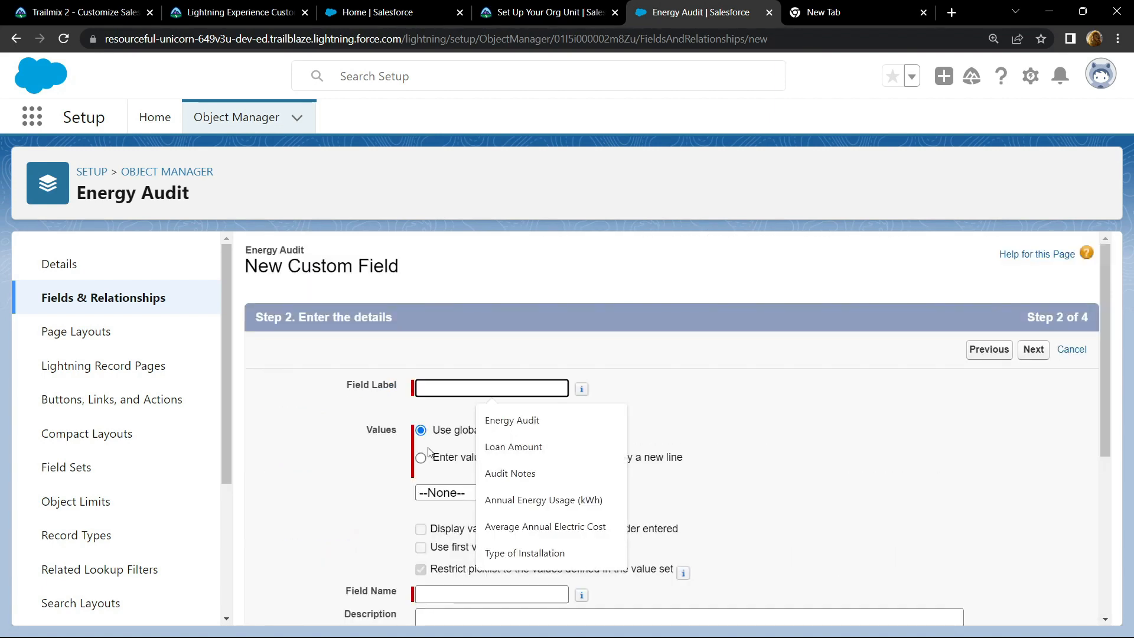
{"action": "left_click", "coordinate": [546, 12]}
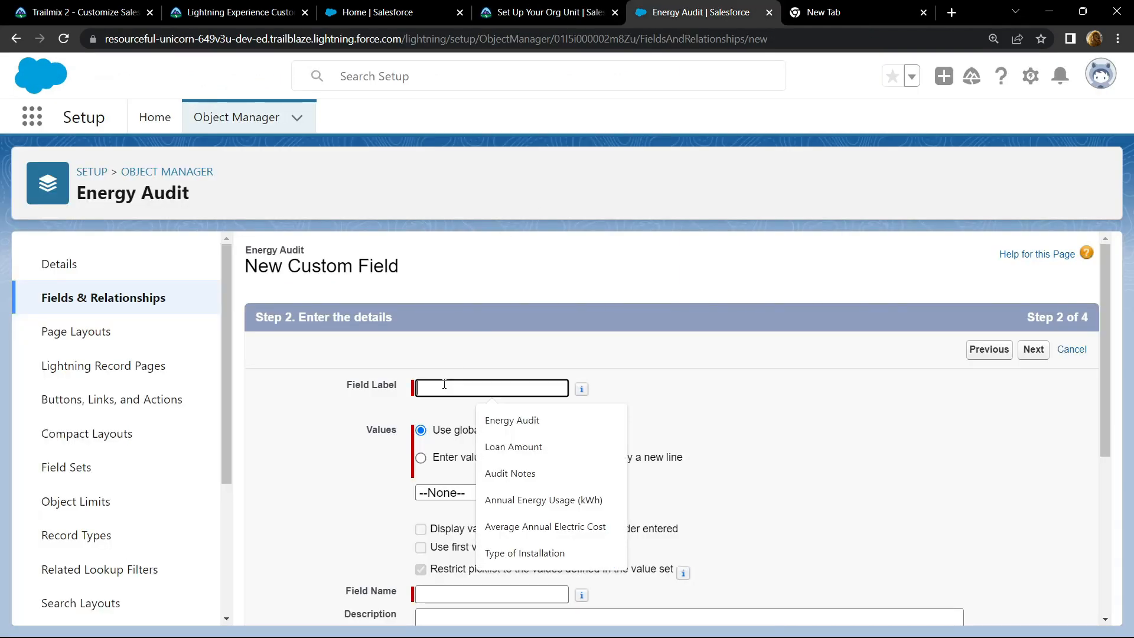
Step: Name the picklist Type of Installation and enter Rooftop, Carport and Ground Mounted from the challenge
{"action": "left_click", "coordinate": [524, 553]}
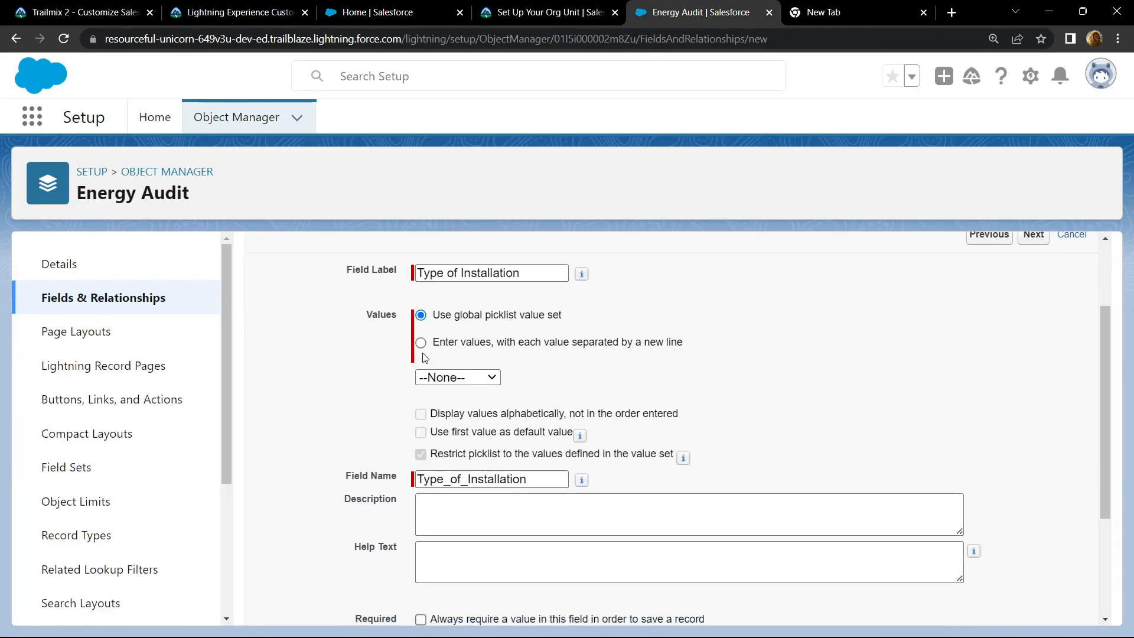
{"action": "left_click", "coordinate": [421, 343]}
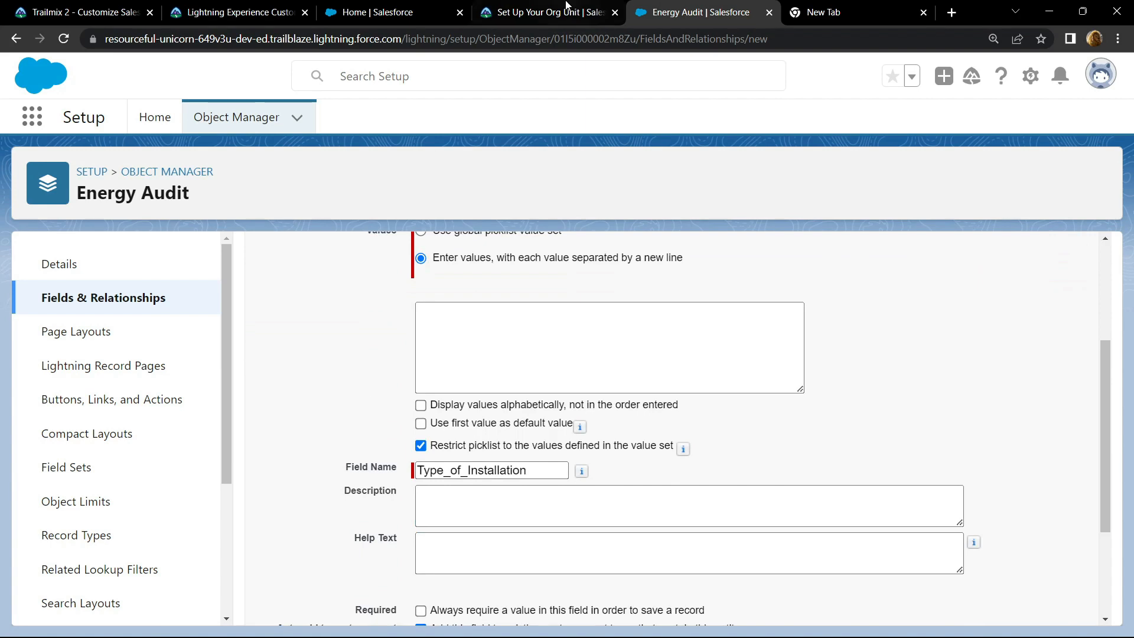
{"action": "left_click", "coordinate": [547, 12]}
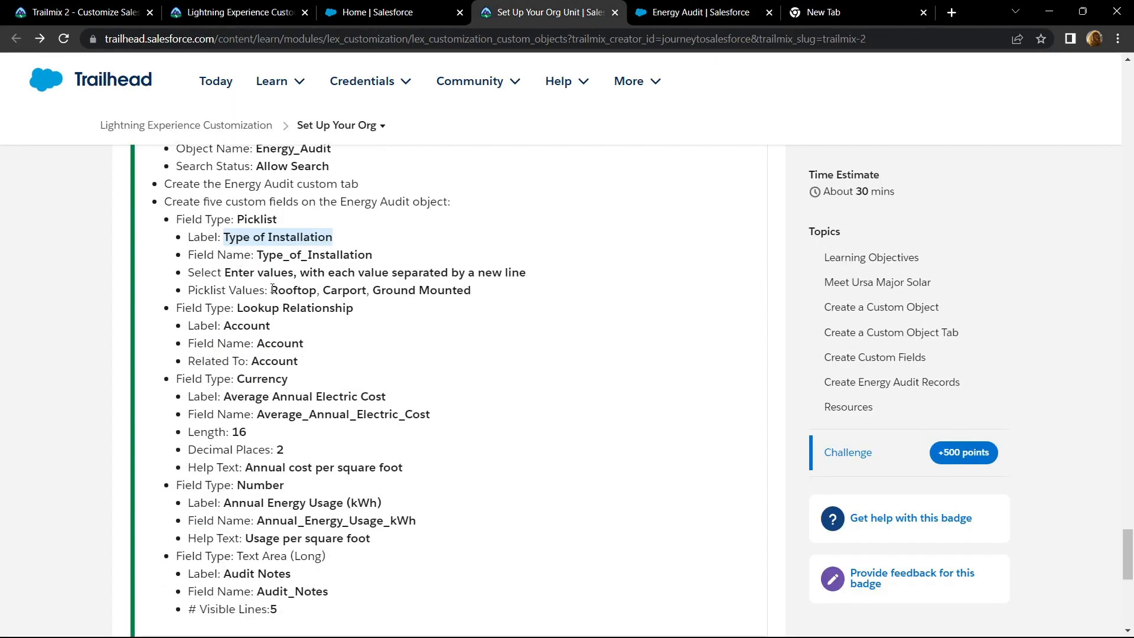
{"action": "left_click_drag", "start_coordinate": [271, 291], "coordinate": [470, 291]}
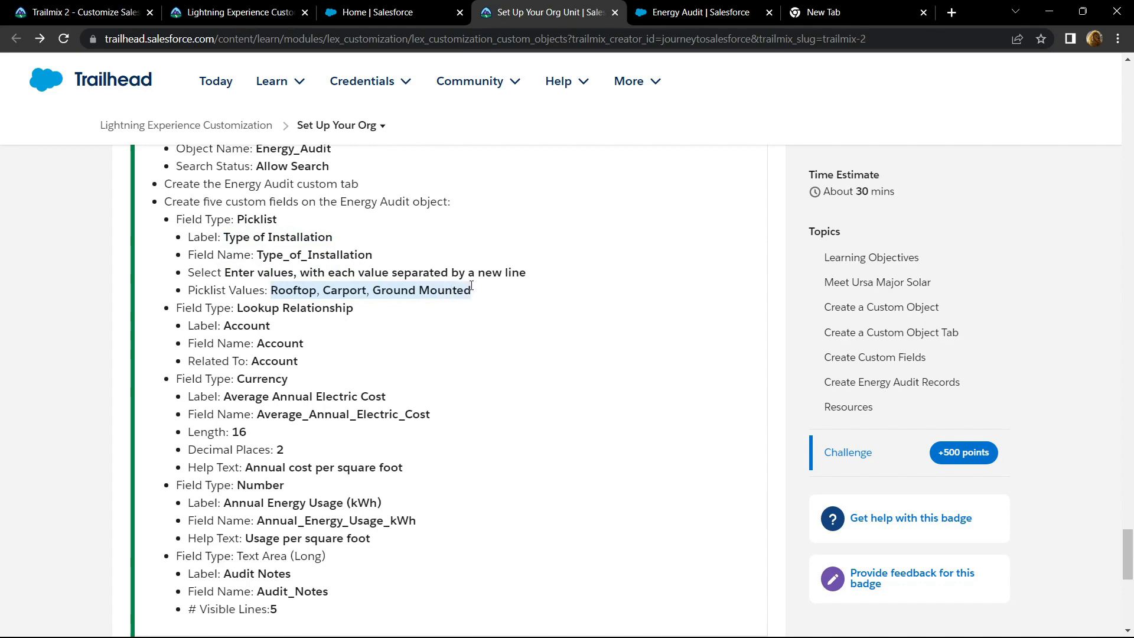
{"action": "left_click", "coordinate": [691, 12]}
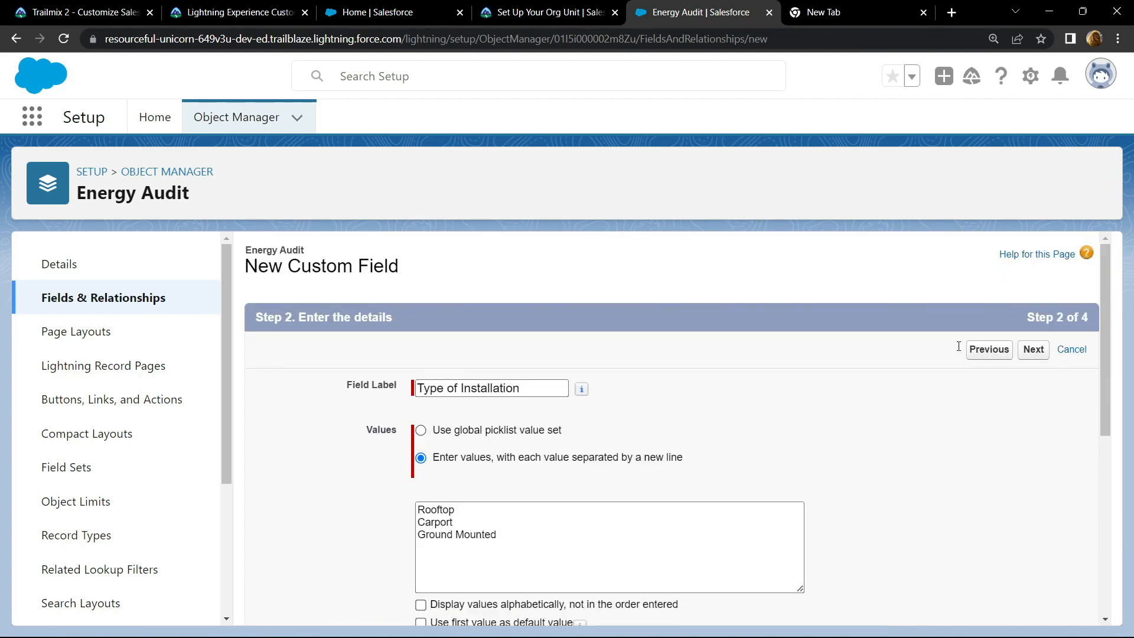
Step: Advance the picklist through field-level security to the page-layout step
{"action": "scroll", "scroll_direction": "down", "scroll_amount": 3}
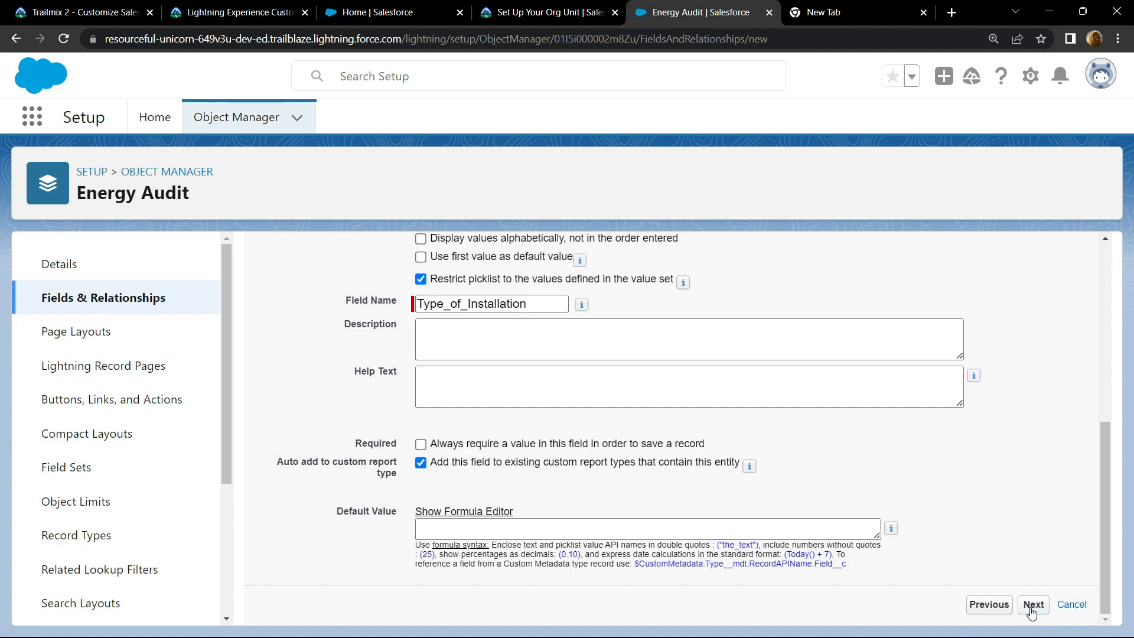
{"action": "left_click", "coordinate": [1032, 603]}
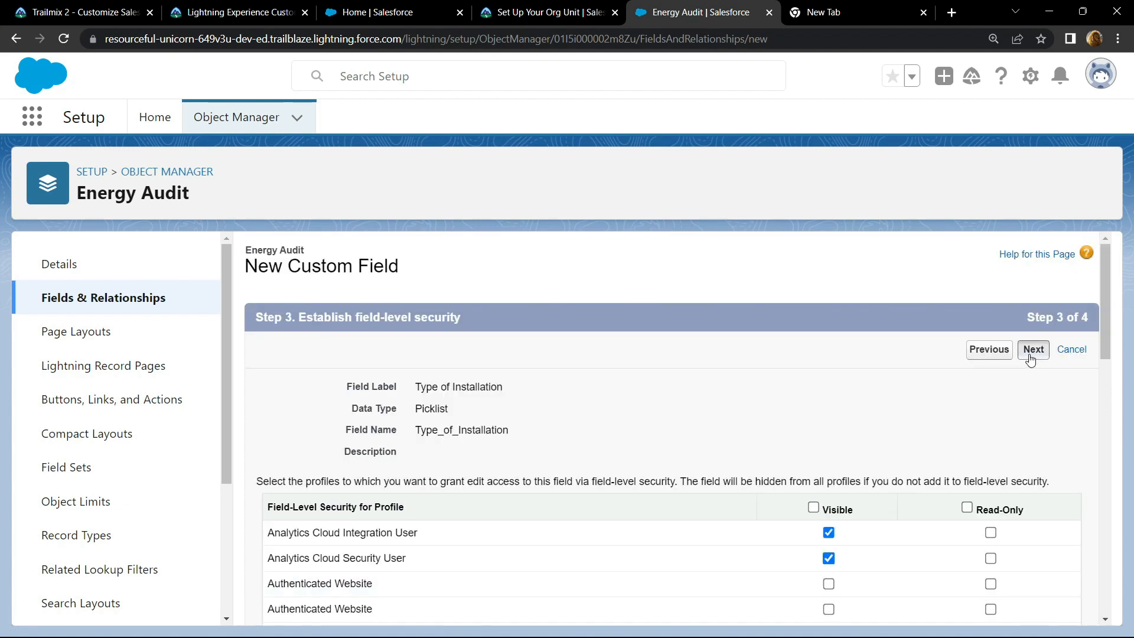
{"action": "left_click", "coordinate": [1033, 349]}
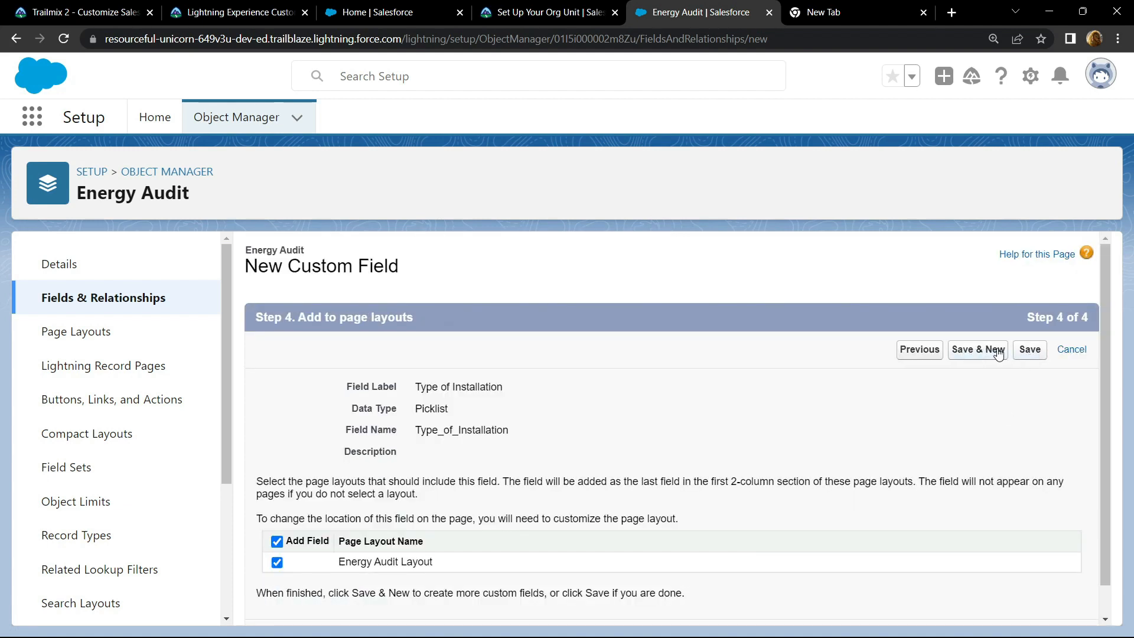
Step: Save the picklist with Save & New and begin a Lookup Relationship related to Account
{"action": "left_click", "coordinate": [976, 349]}
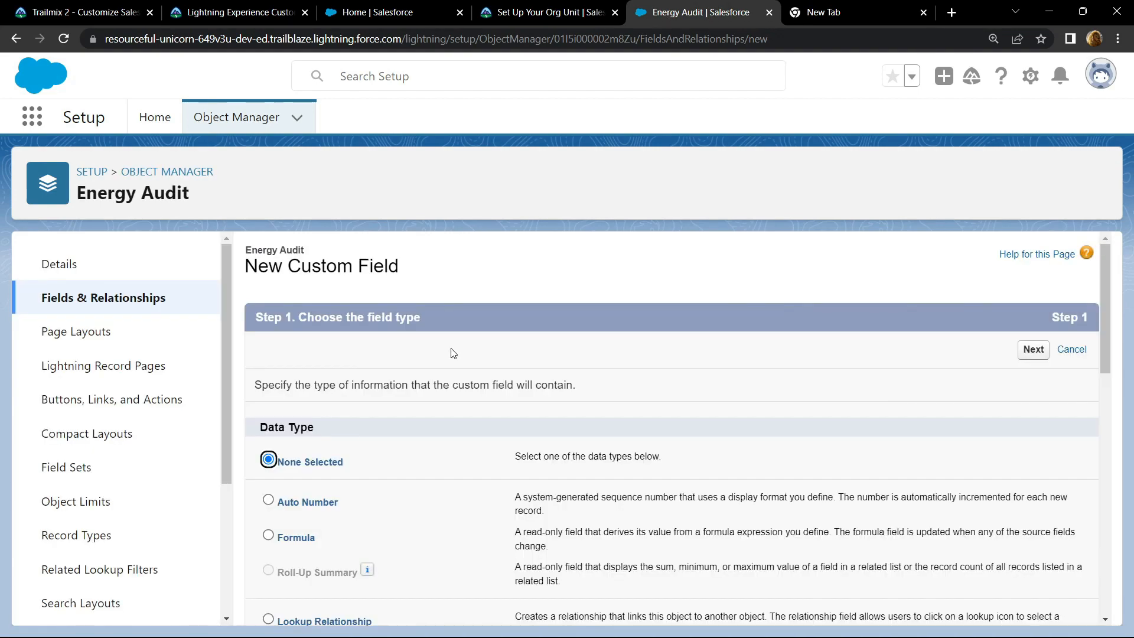
{"action": "scroll", "scroll_direction": "down", "scroll_amount": 3}
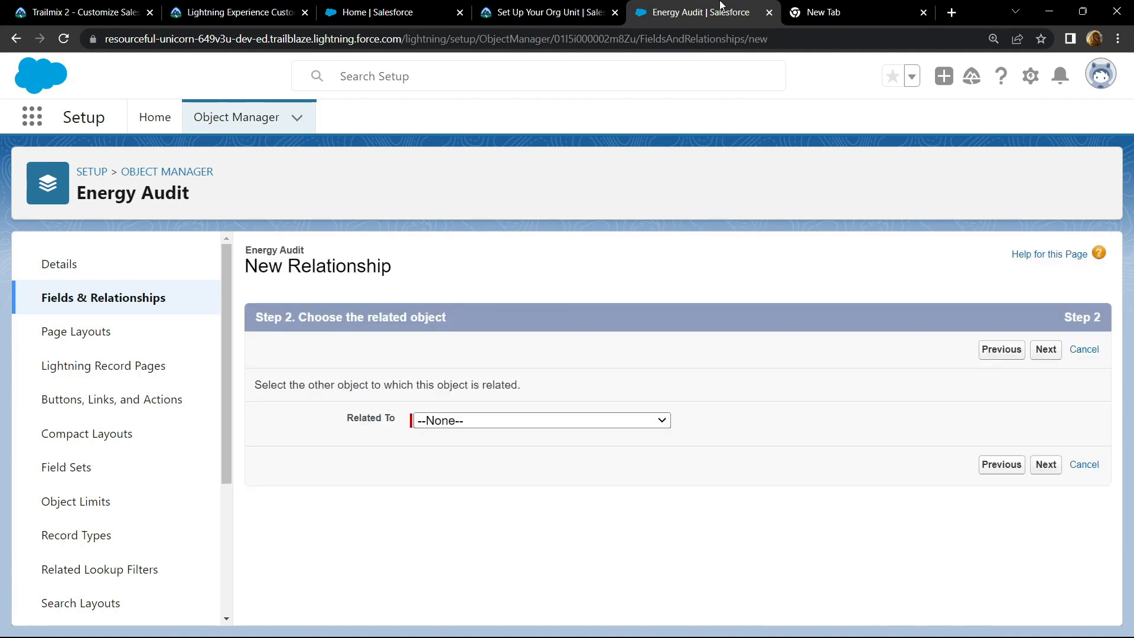
{"action": "left_click", "coordinate": [539, 420]}
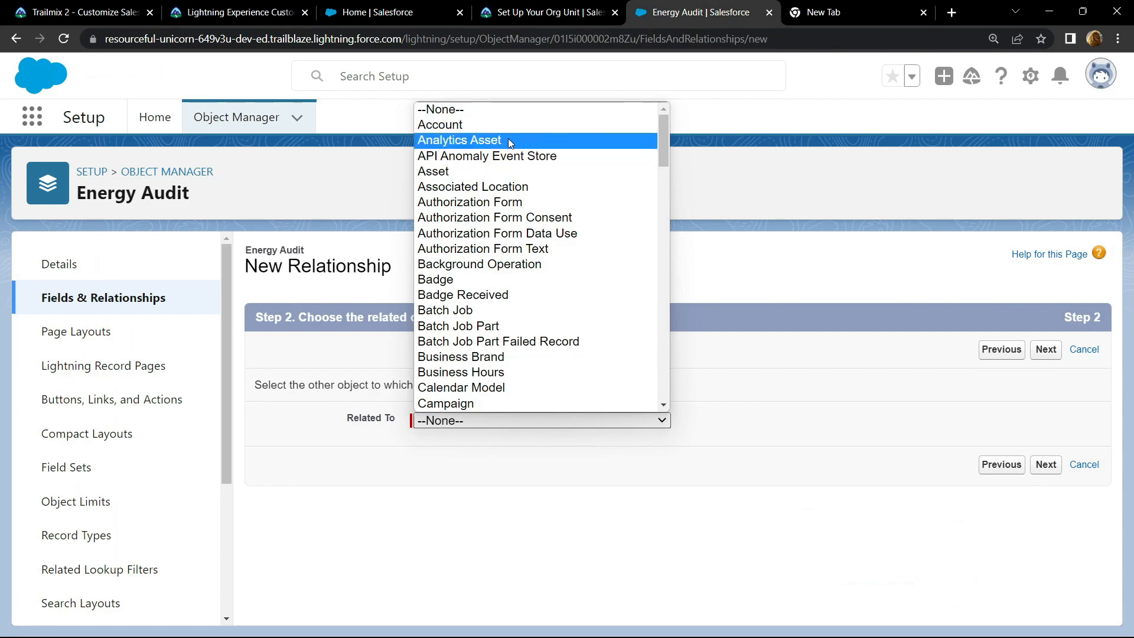
{"action": "left_click", "coordinate": [439, 124]}
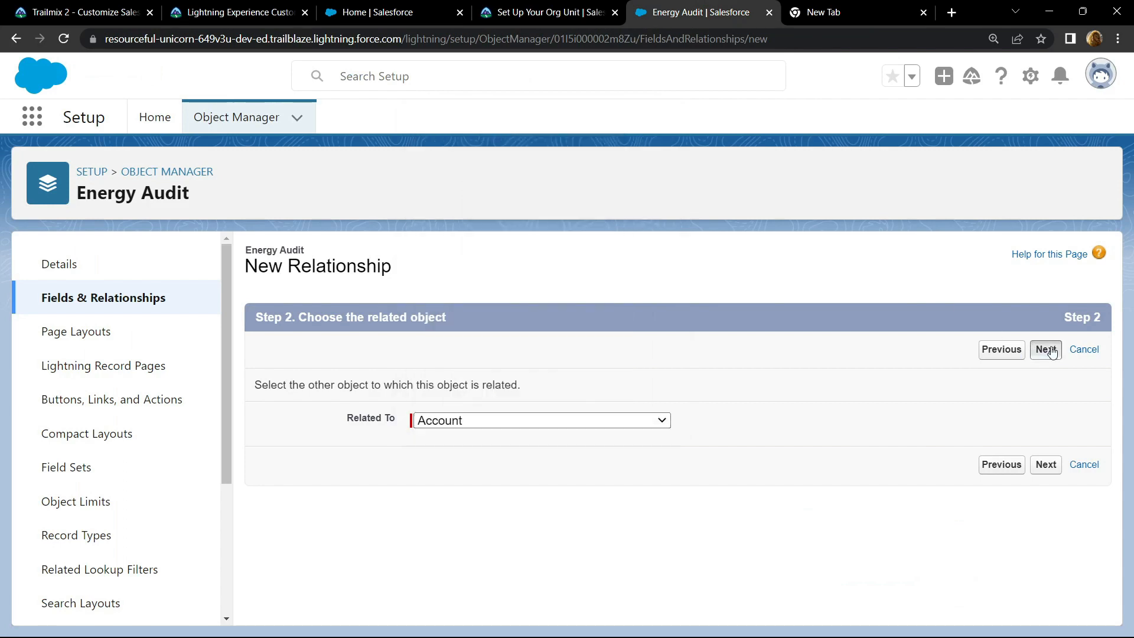
Step: Accept the Account label, security and related list defaults and Save & New
{"action": "left_click", "coordinate": [1046, 350]}
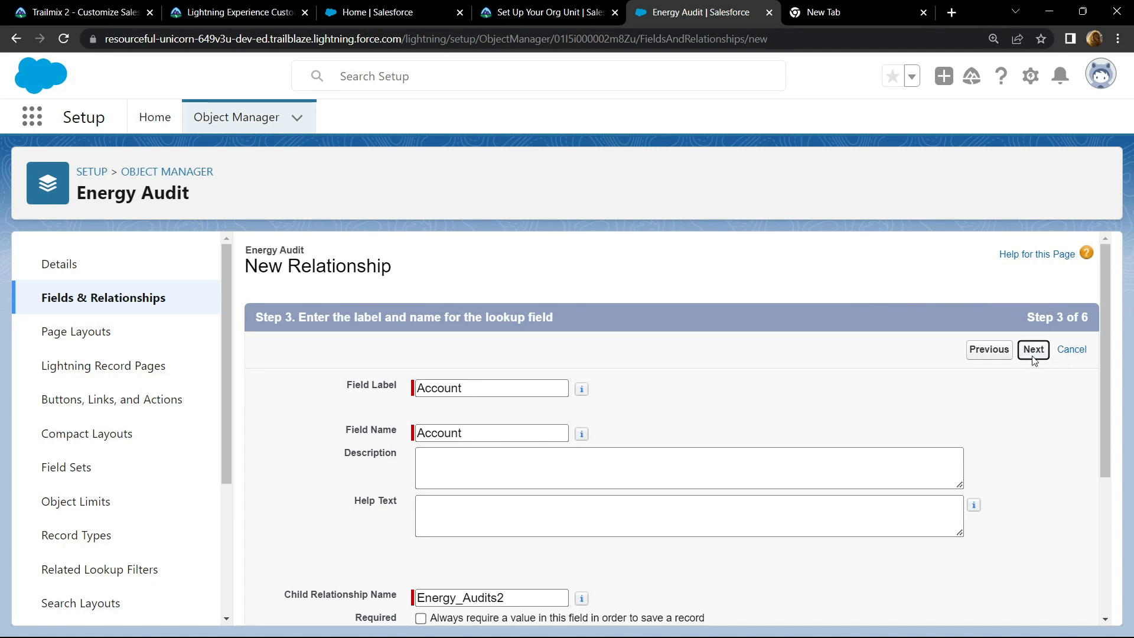
{"action": "left_click", "coordinate": [1032, 350]}
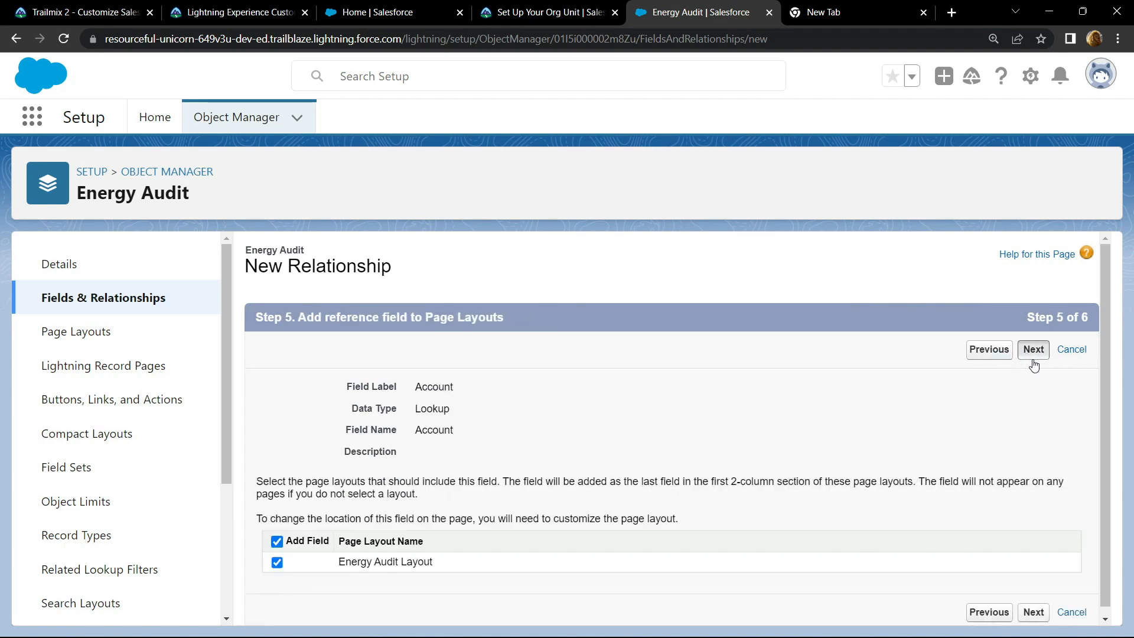
{"action": "left_click", "coordinate": [1033, 350]}
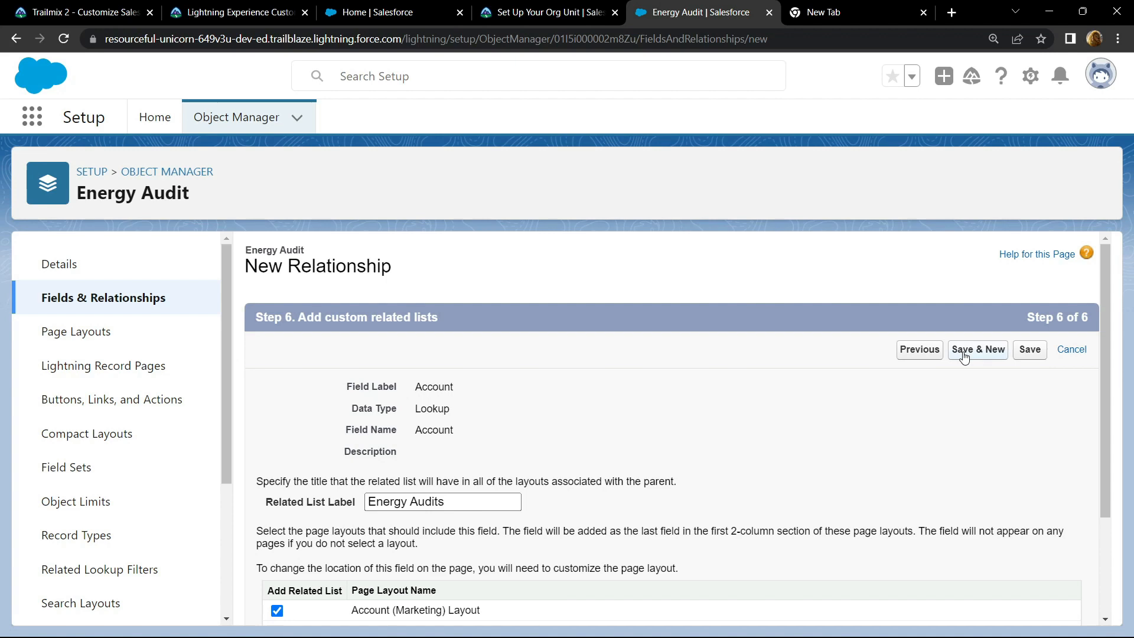
{"action": "left_click", "coordinate": [977, 349]}
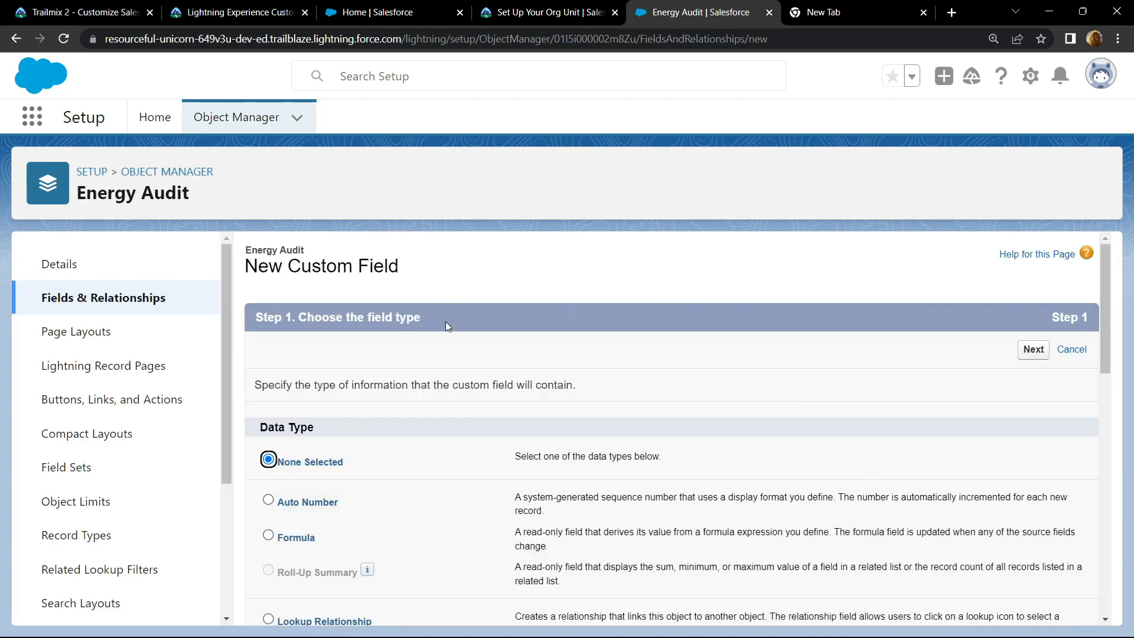
Step: Label the currency field Average Annual Electric Cost from the challenge and set its length value to 2
{"action": "scroll", "scroll_direction": "down", "scroll_amount": 3}
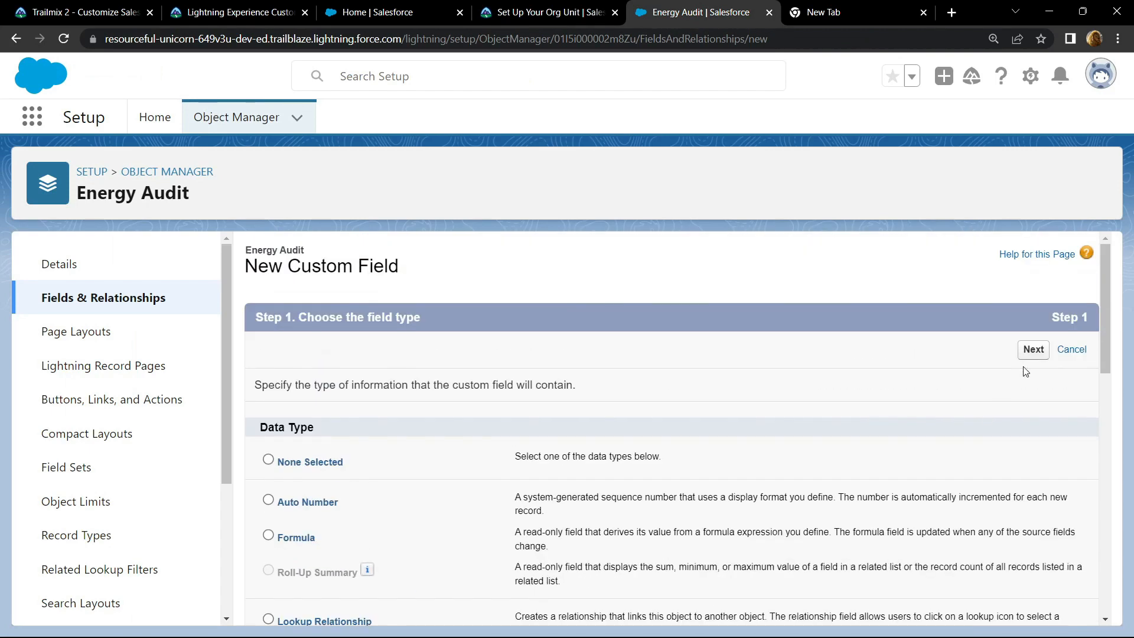
{"action": "left_click", "coordinate": [1032, 349]}
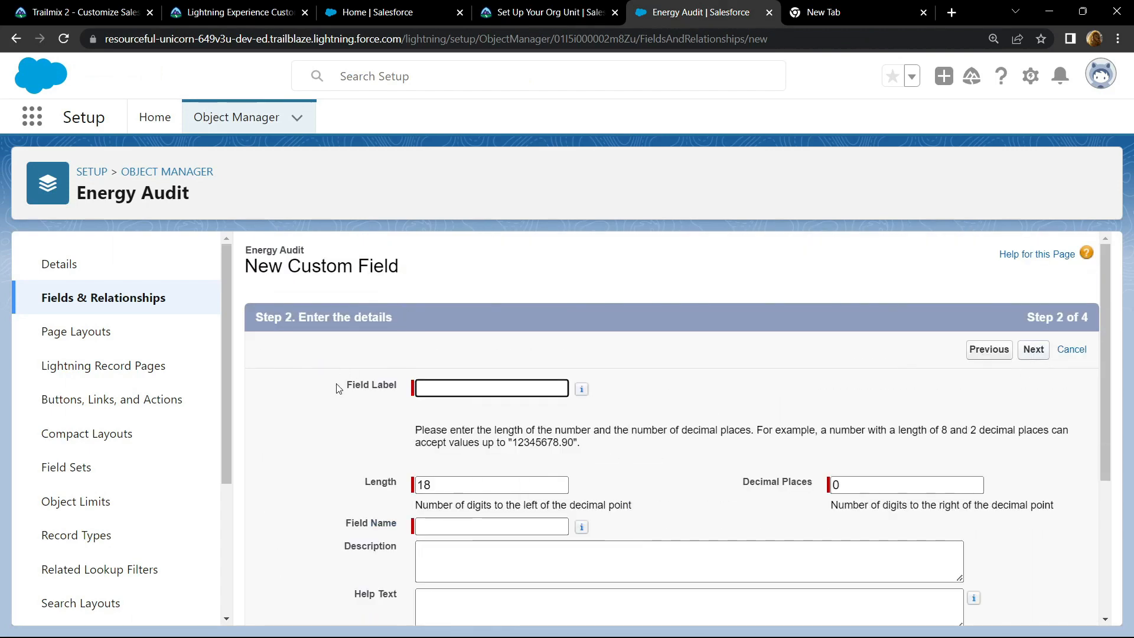
{"action": "left_click", "coordinate": [547, 12]}
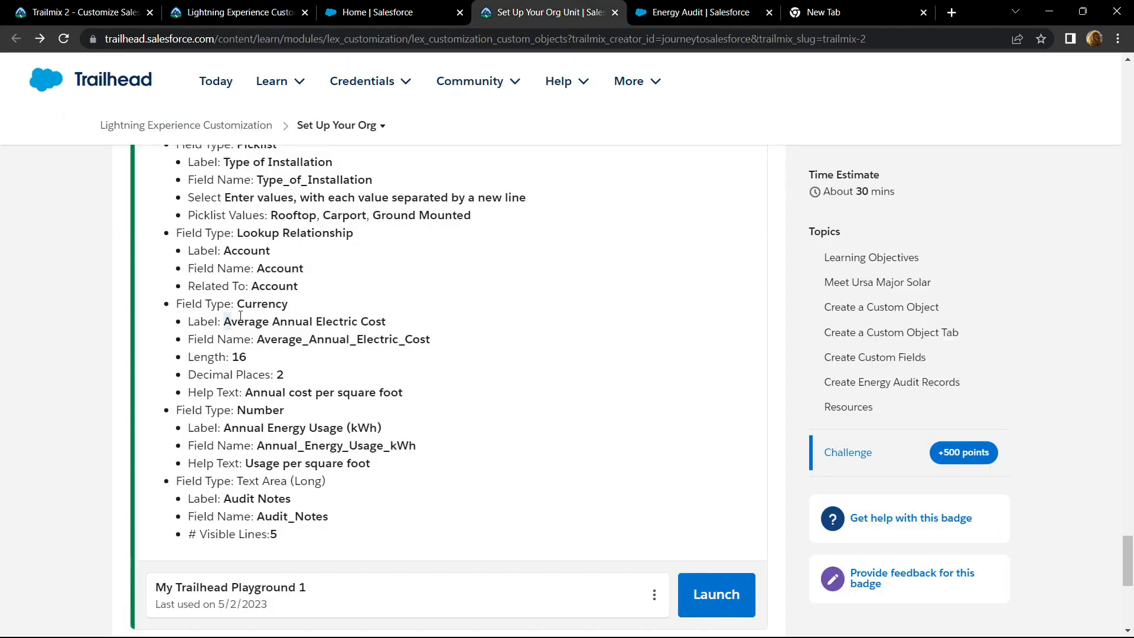
{"action": "double_click", "coordinate": [304, 322]}
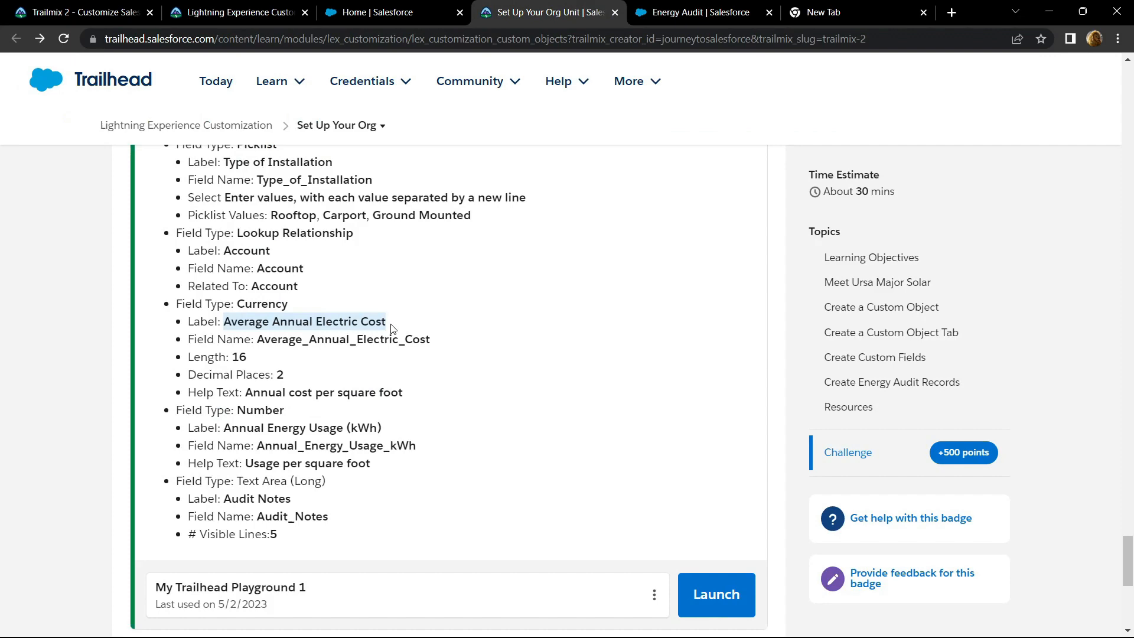
{"action": "left_click", "coordinate": [691, 12]}
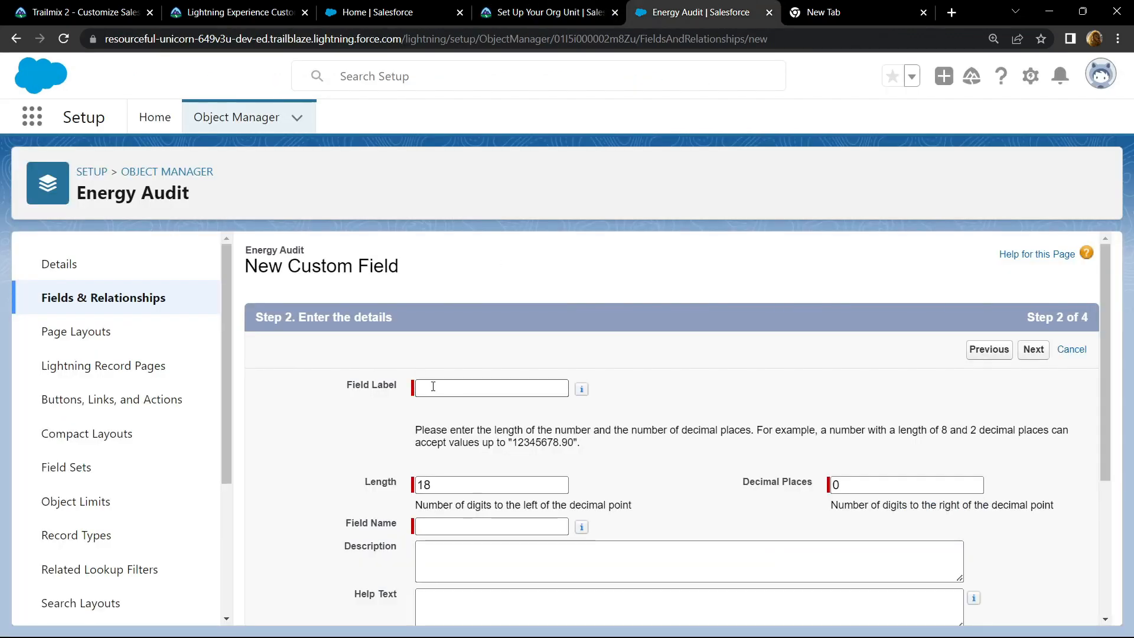
{"action": "type", "text": "Average Annual Electric Cost"}
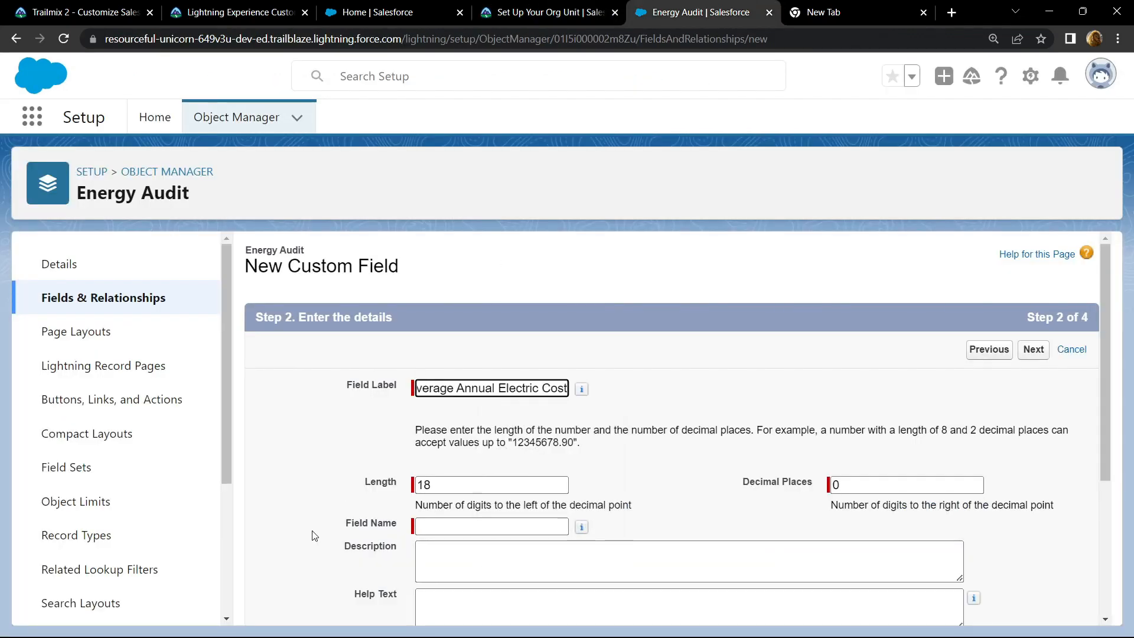
{"action": "left_click", "coordinate": [490, 484]}
{"action": "type", "text": "16"}
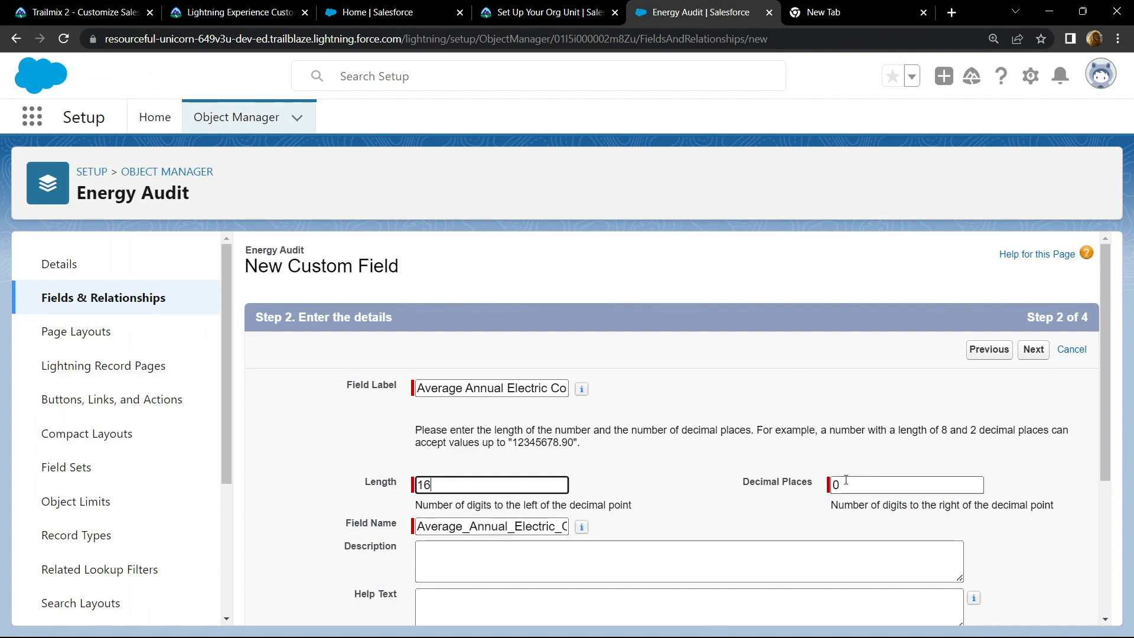
{"action": "type", "text": "2"}
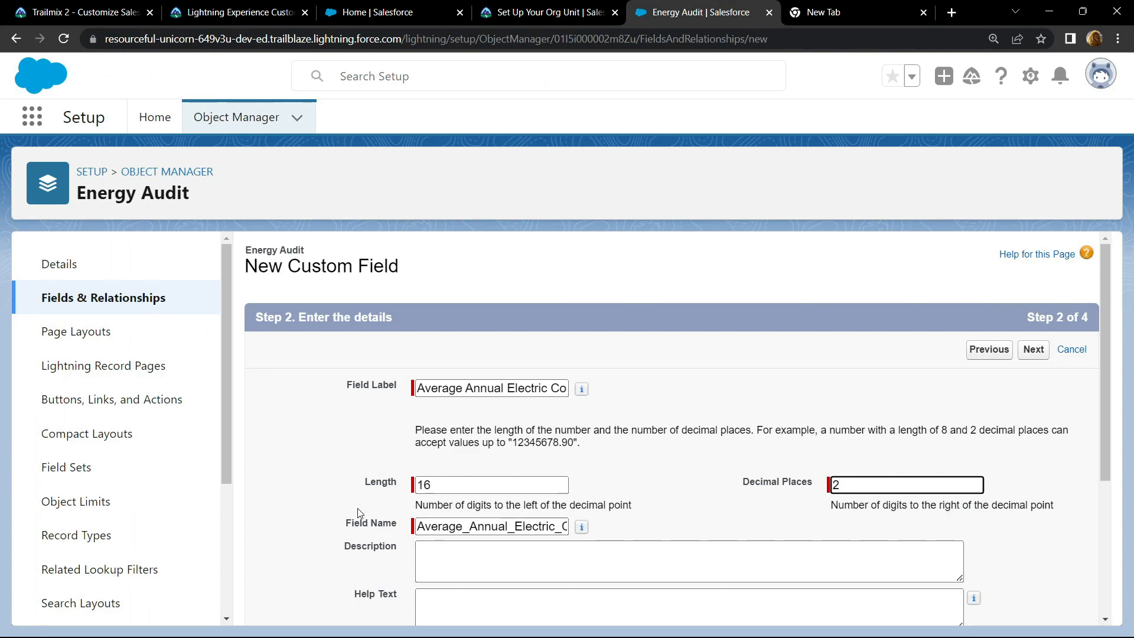
Step: Add help text Annual cost per square foot, pass field-level security and Save & New
{"action": "scroll", "scroll_direction": "down", "scroll_amount": 3}
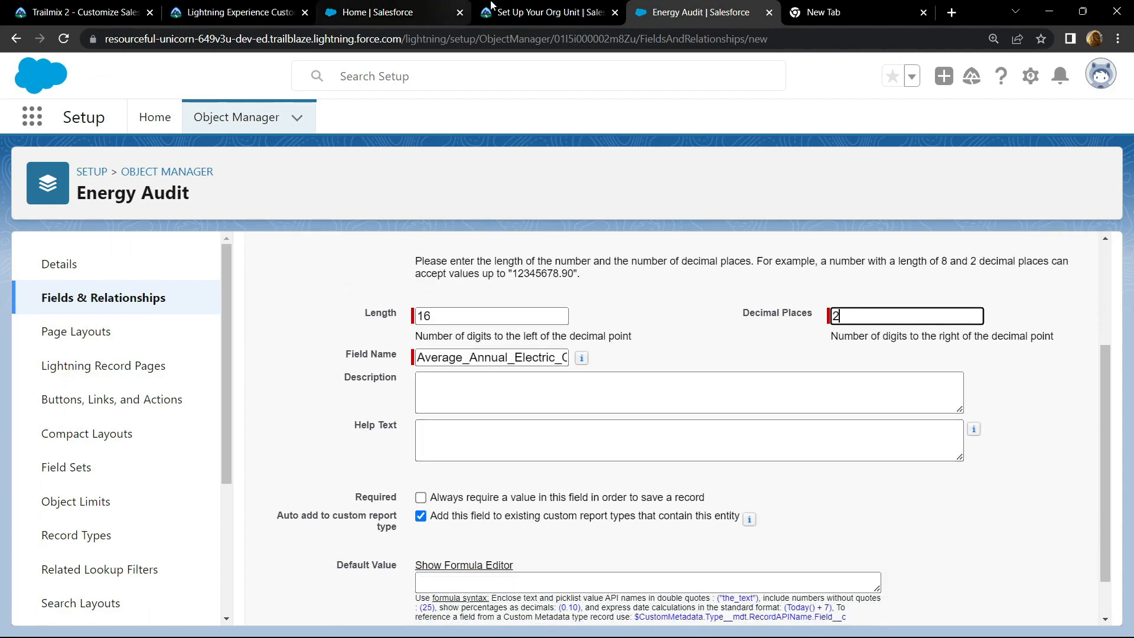
{"action": "left_click", "coordinate": [547, 12]}
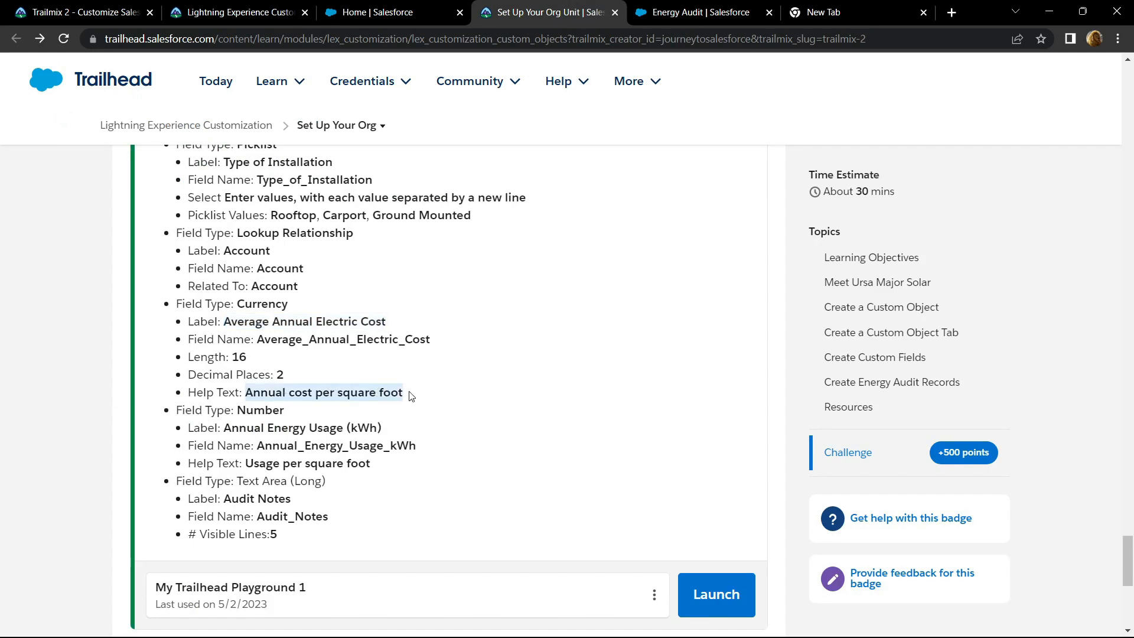
{"action": "left_click", "coordinate": [692, 12]}
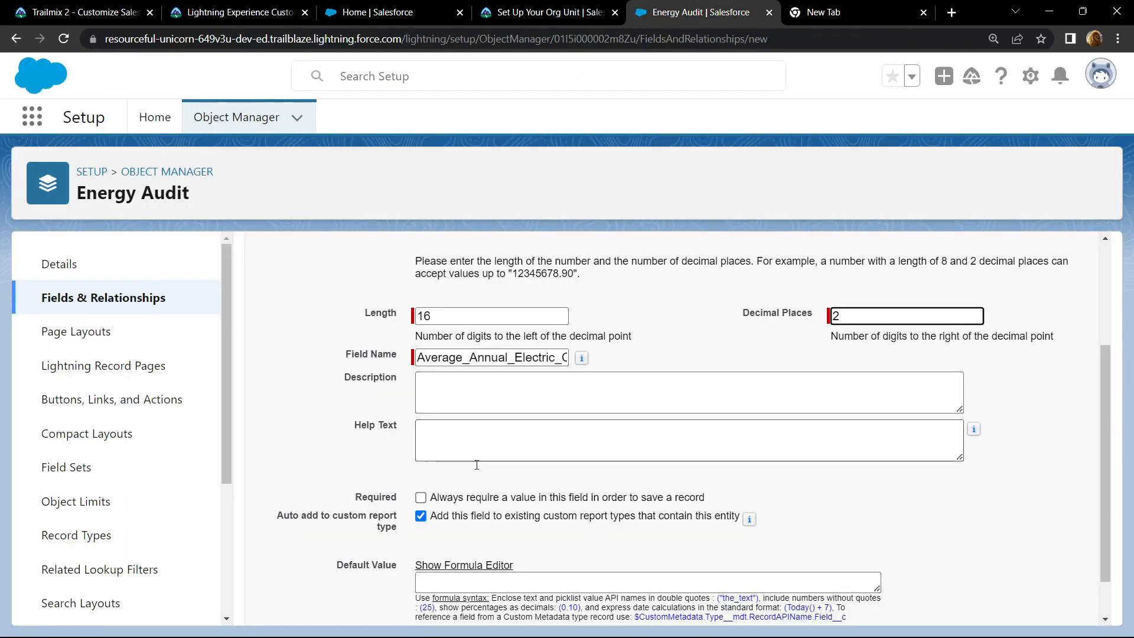
{"action": "type", "text": "Annual cost per square foot"}
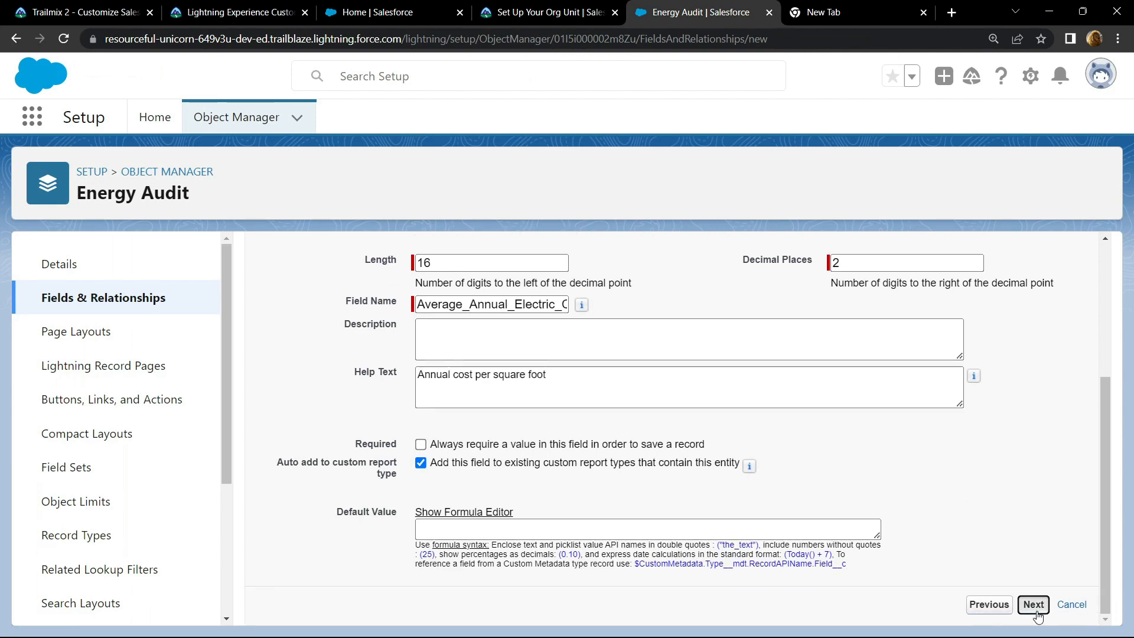
{"action": "left_click", "coordinate": [1033, 603]}
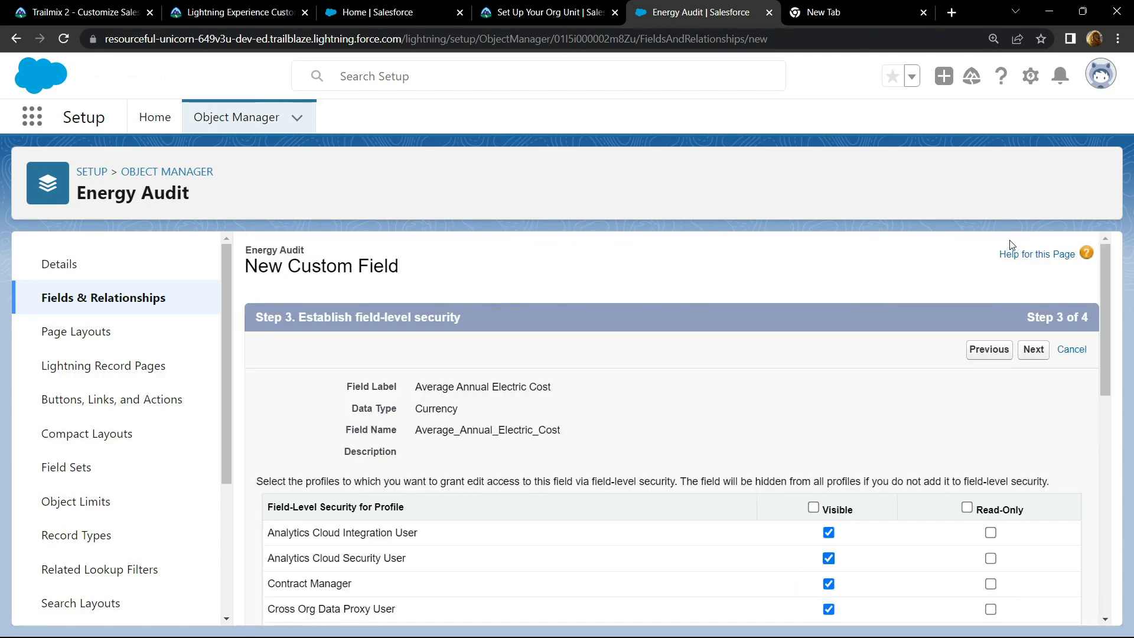
{"action": "left_click", "coordinate": [1032, 350]}
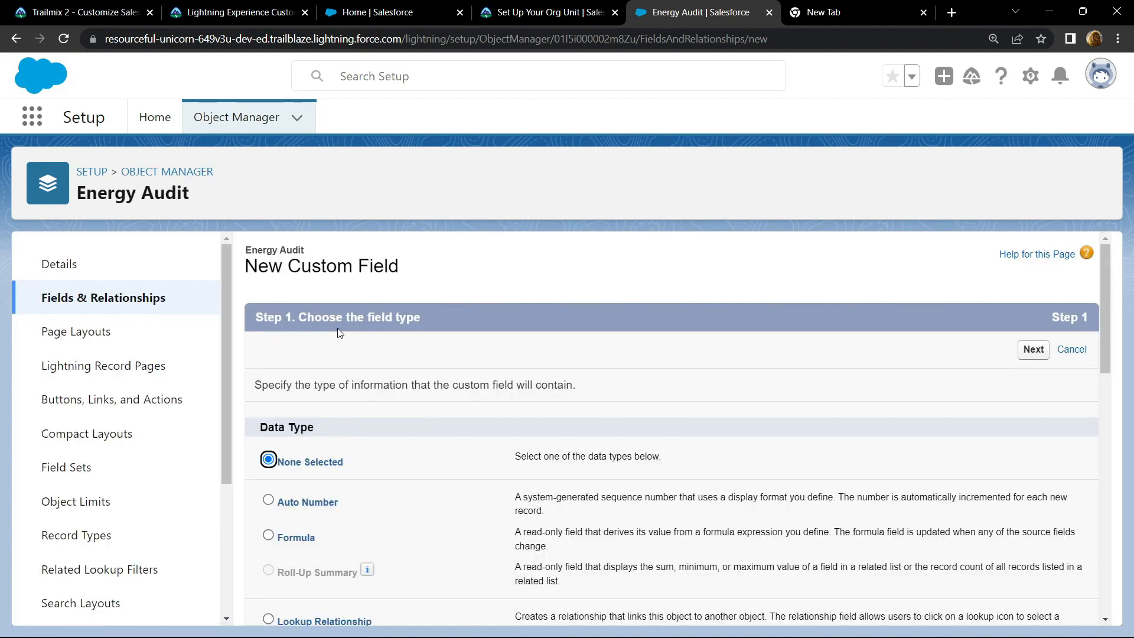
Step: Reach the Number field details and label it Annual Energy Usage (kWh)
{"action": "scroll", "scroll_direction": "down", "scroll_amount": 3}
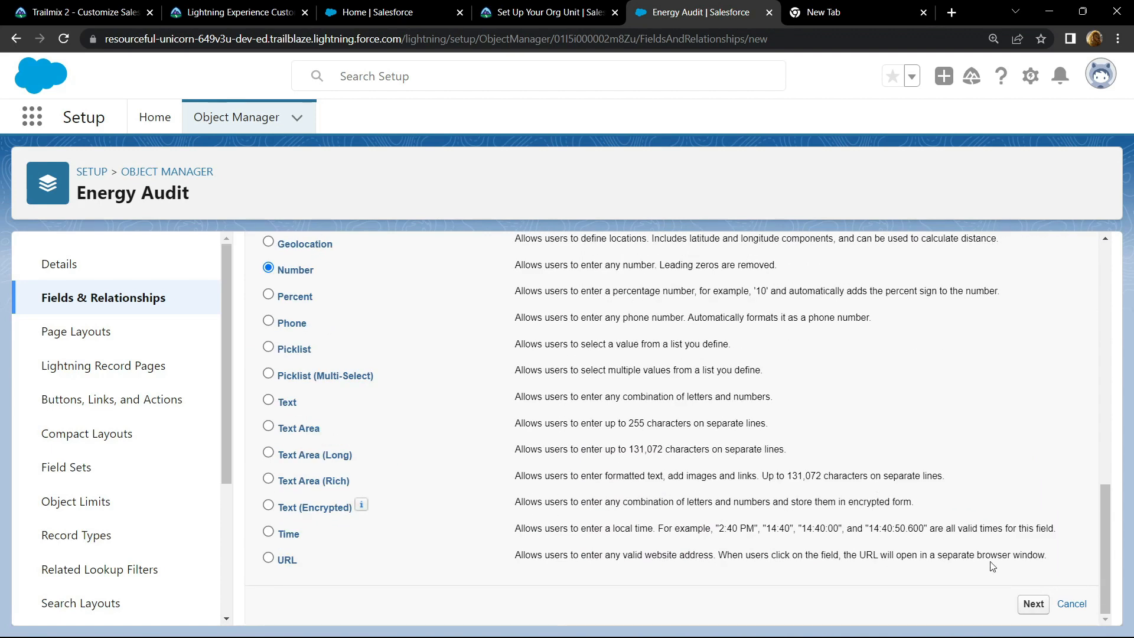
{"action": "left_click", "coordinate": [1033, 603]}
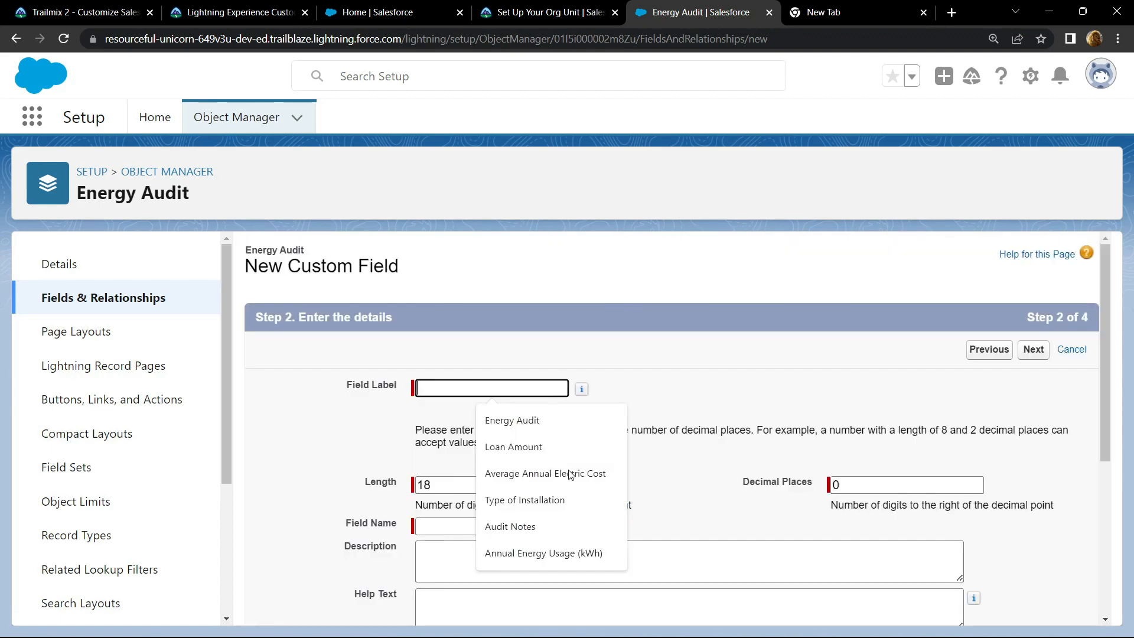
{"action": "left_click", "coordinate": [546, 11]}
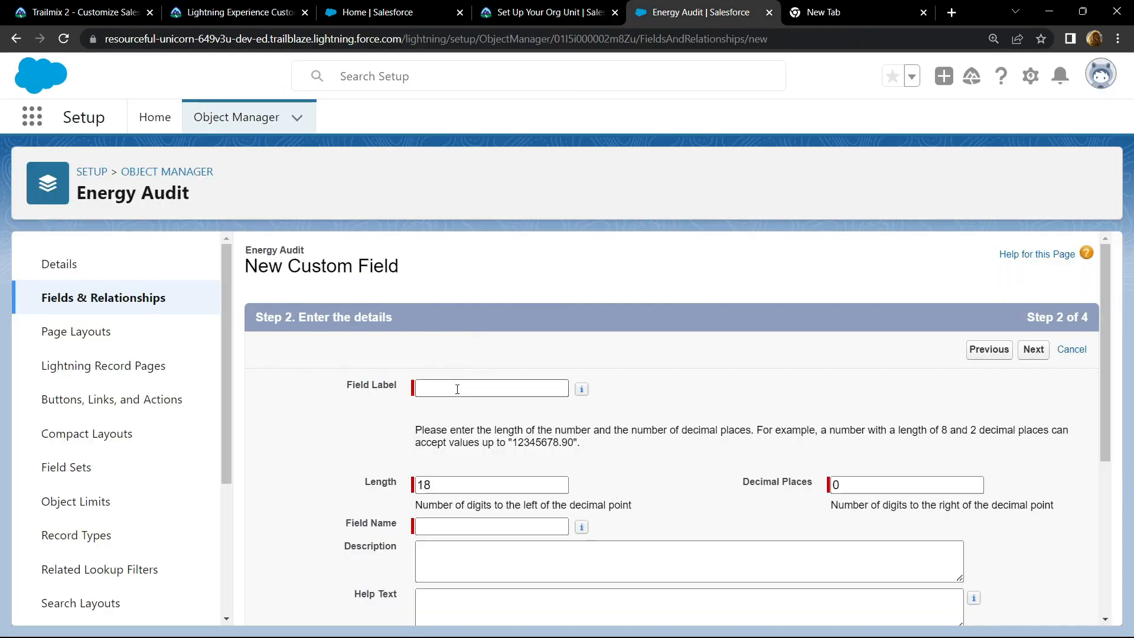
{"action": "type", "text": "Annual Energy Usage (kWh)"}
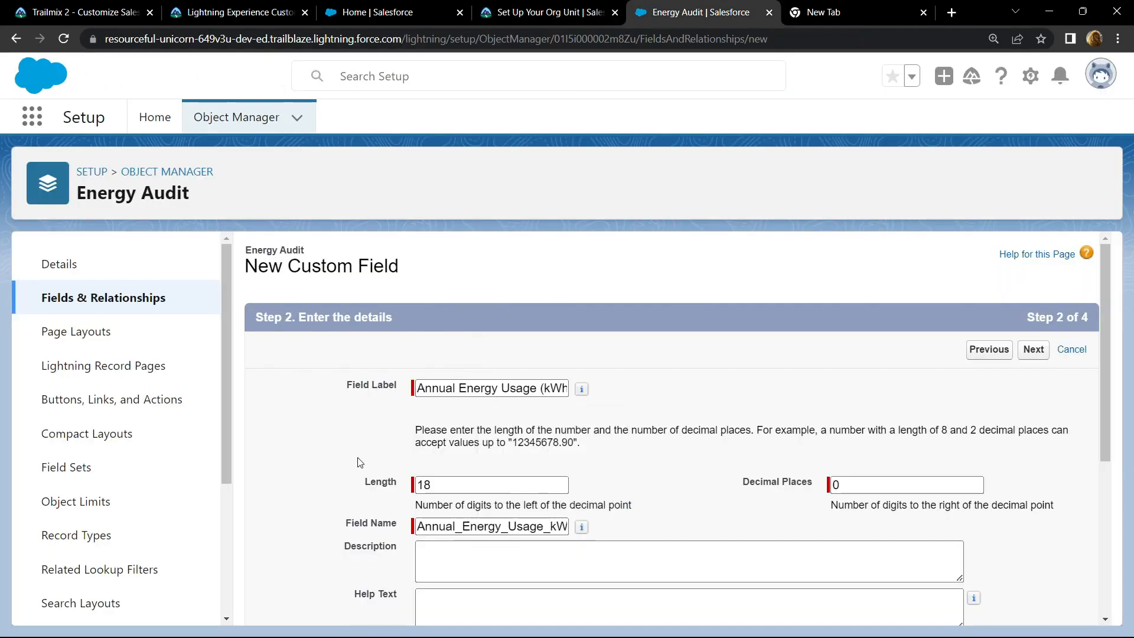
Step: Add help text Usage per square foot from the challenge and move past the details step
{"action": "left_click", "coordinate": [546, 12]}
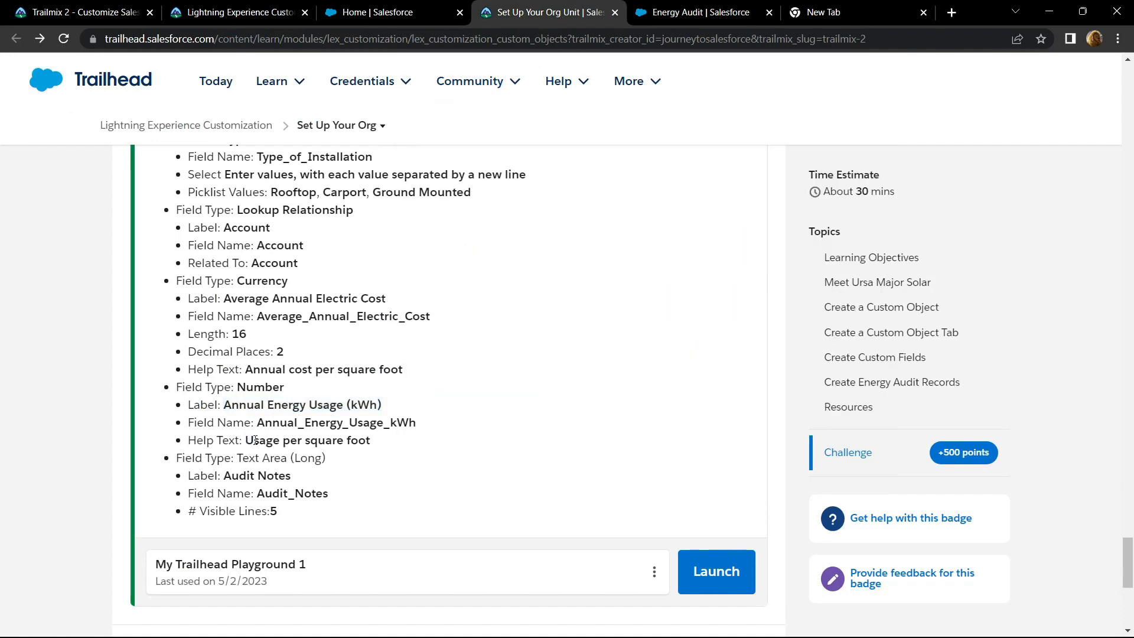
{"action": "left_click", "coordinate": [692, 11]}
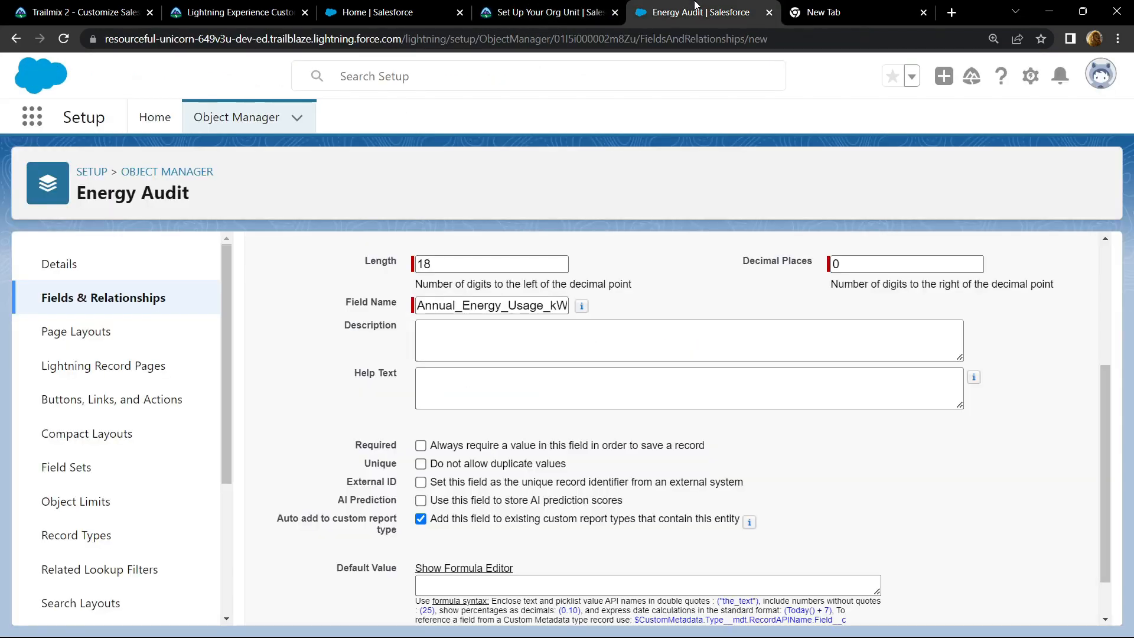
{"action": "type", "text": "Usage per square foot"}
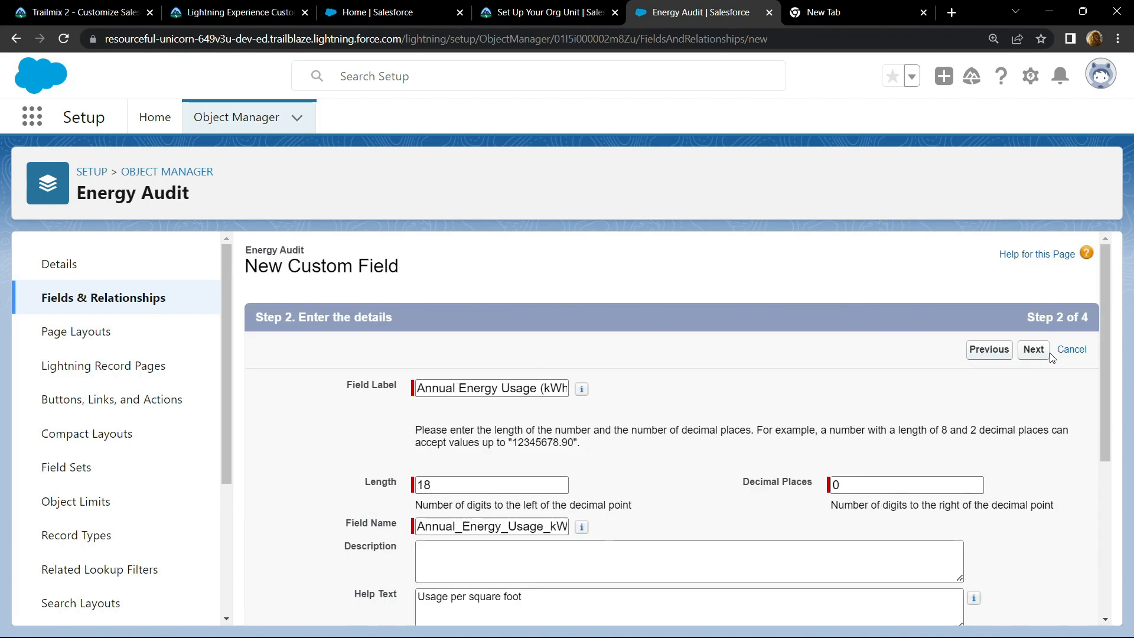
{"action": "left_click", "coordinate": [1032, 349]}
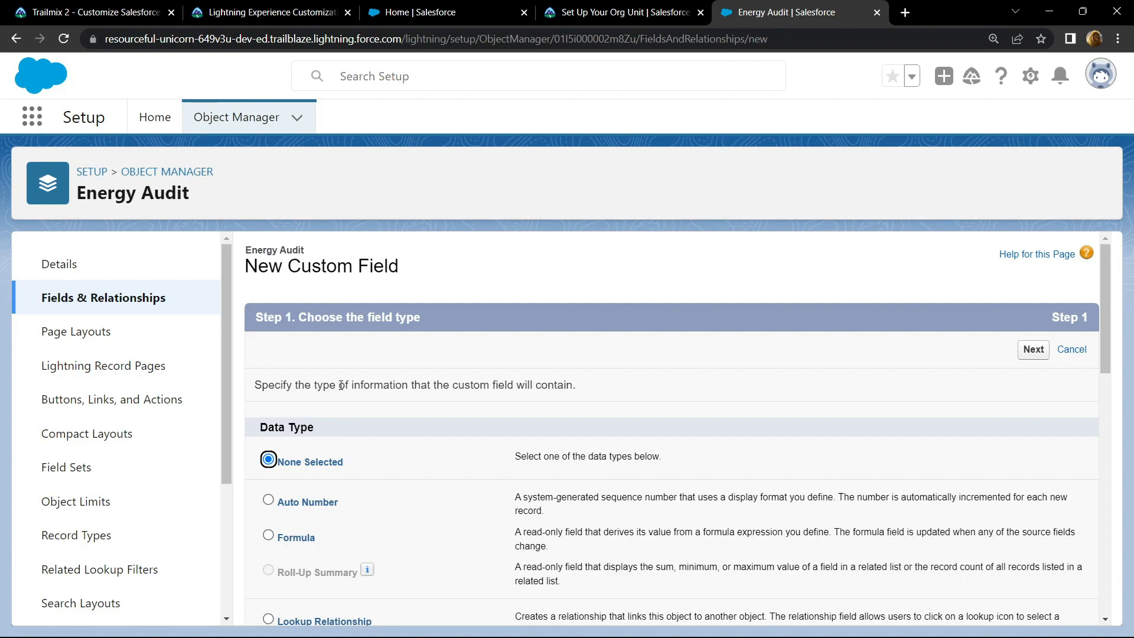
Step: Choose Text Area (Long) and check the Audit Notes requirements in the challenge
{"action": "scroll", "scroll_direction": "down", "scroll_amount": 3}
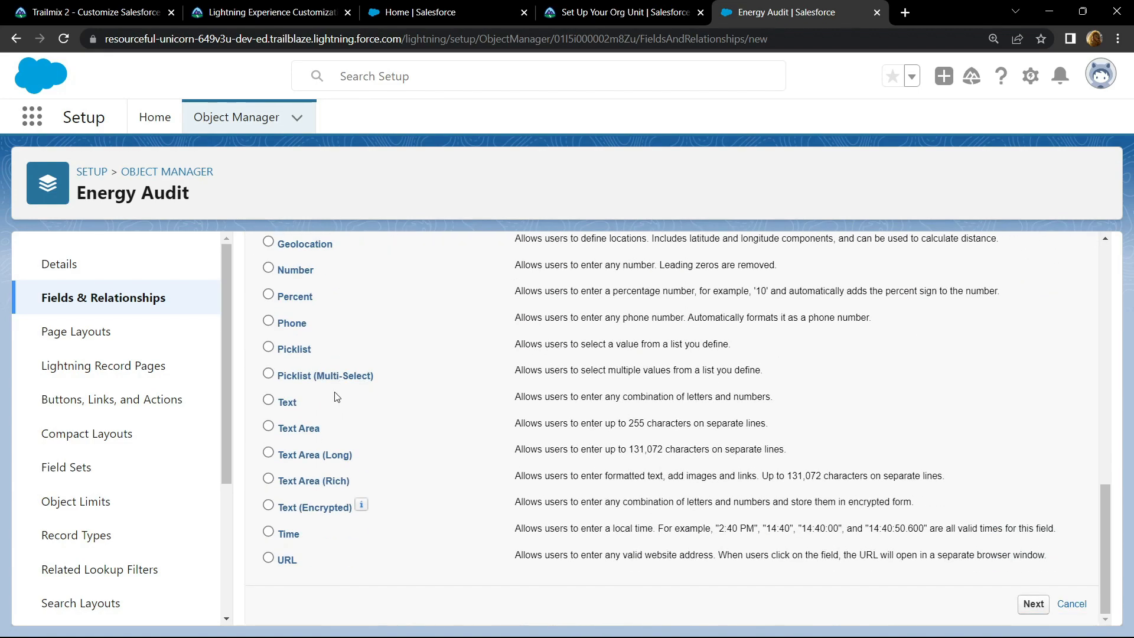
{"action": "left_click", "coordinate": [268, 454]}
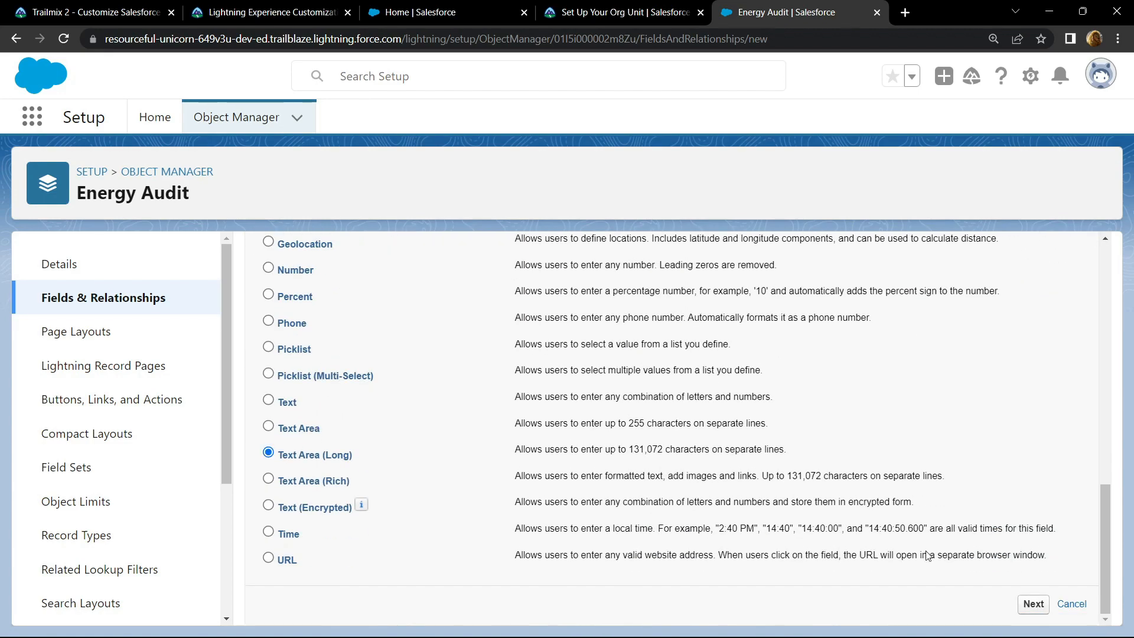
{"action": "left_click", "coordinate": [1033, 604]}
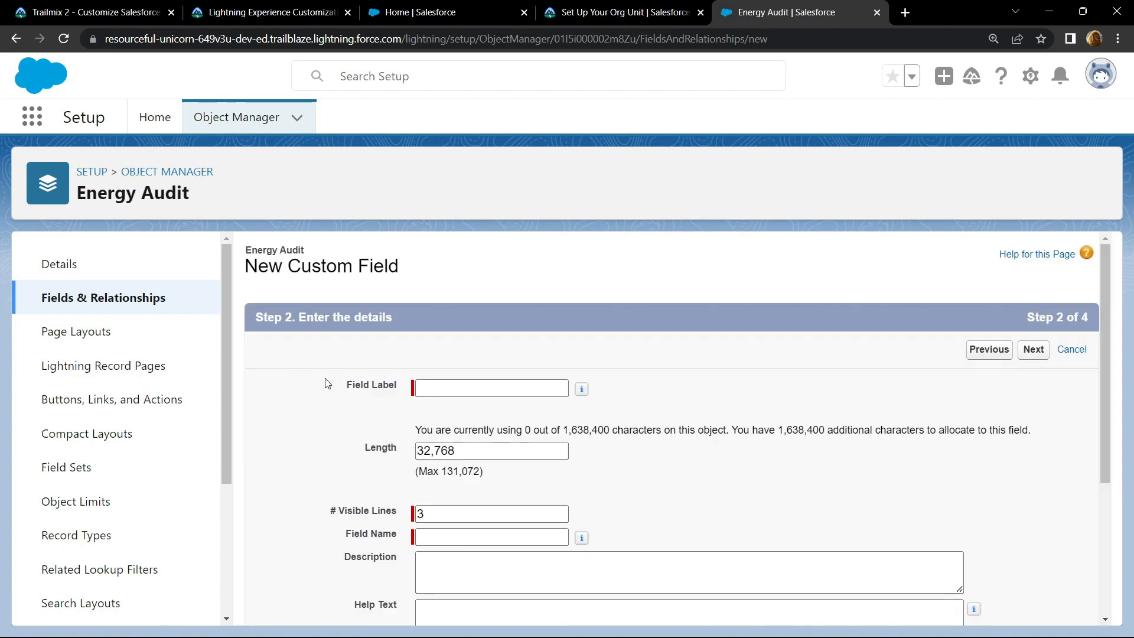
{"action": "left_click", "coordinate": [618, 12]}
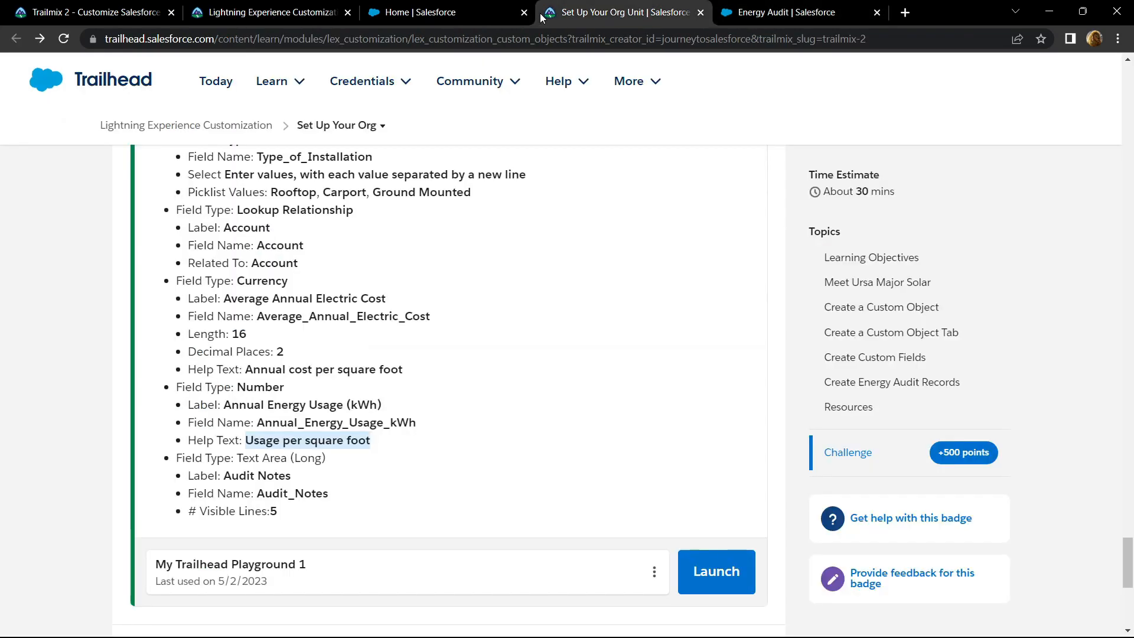
{"action": "scroll", "scroll_direction": "down", "scroll_amount": 3}
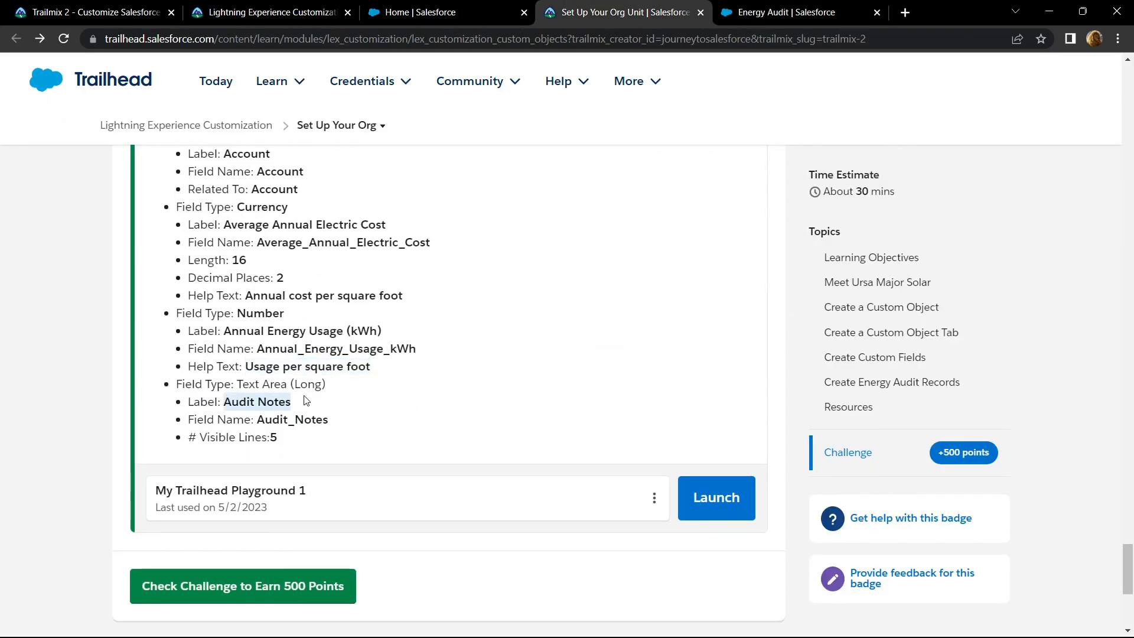
{"action": "left_click", "coordinate": [777, 12]}
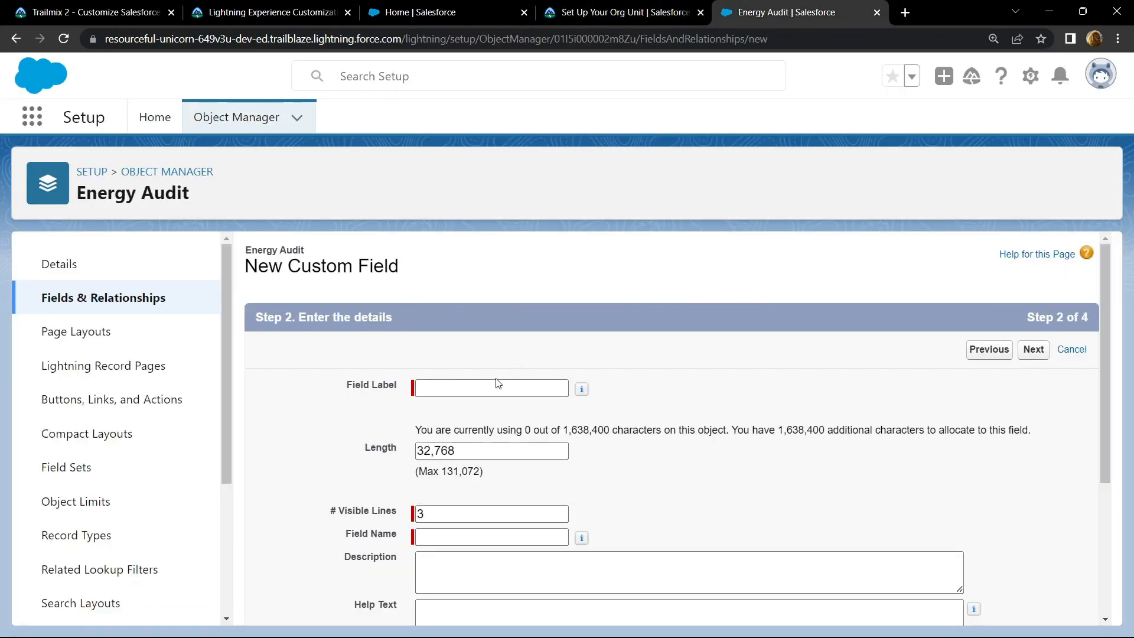
Step: Label the field Audit Notes with 5 visible lines and save it
{"action": "type", "text": "Audit Notes"}
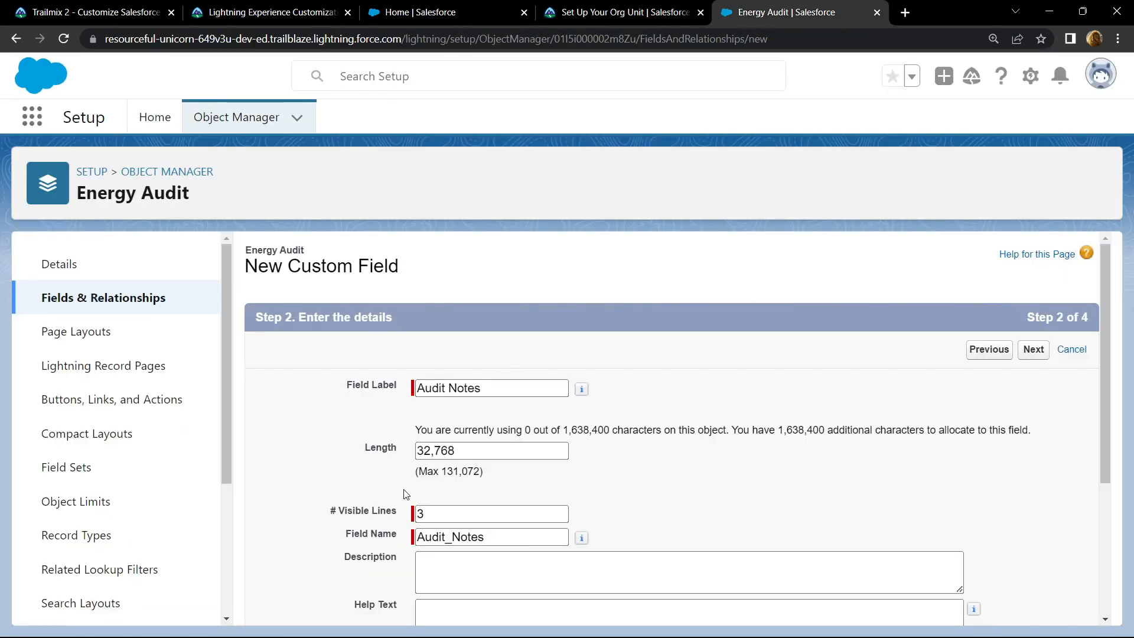
{"action": "left_click", "coordinate": [492, 514]}
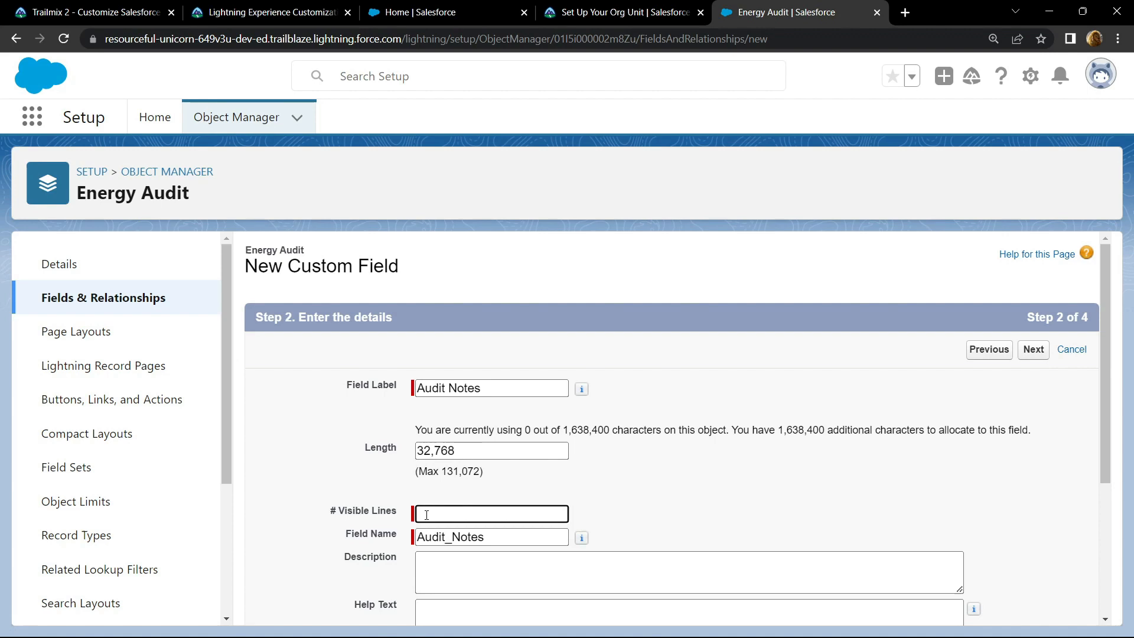
{"action": "type", "text": "5"}
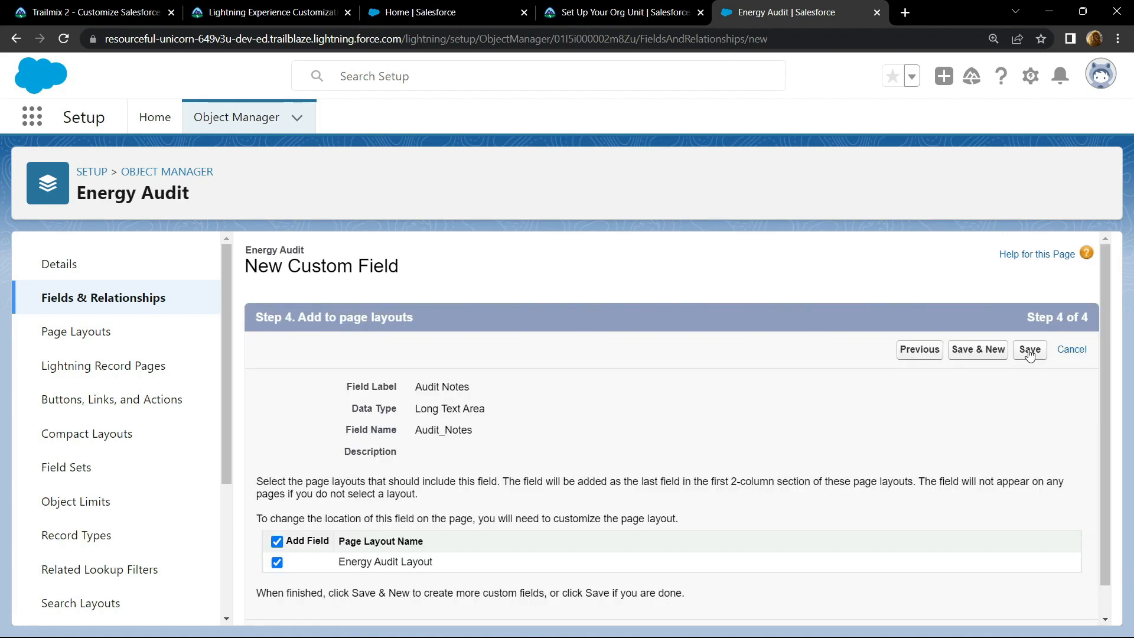
{"action": "left_click", "coordinate": [1028, 350]}
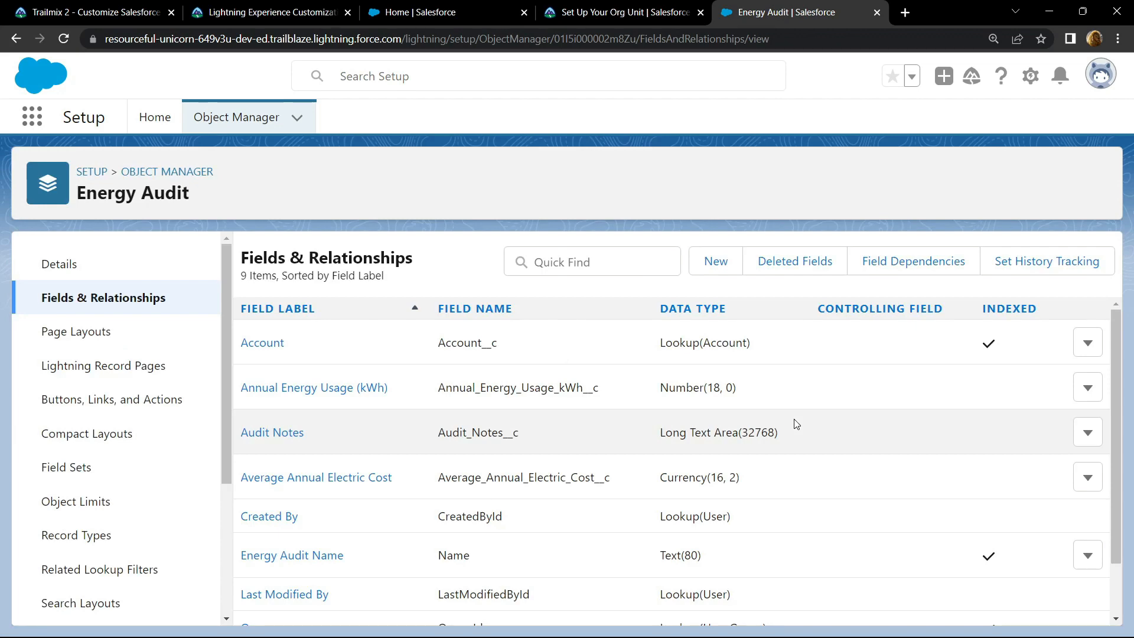
Step: Have Trailhead check the Set Up Your Org challenge for 500 points and show the Lightning Experience Customization units
{"action": "left_click", "coordinate": [620, 12]}
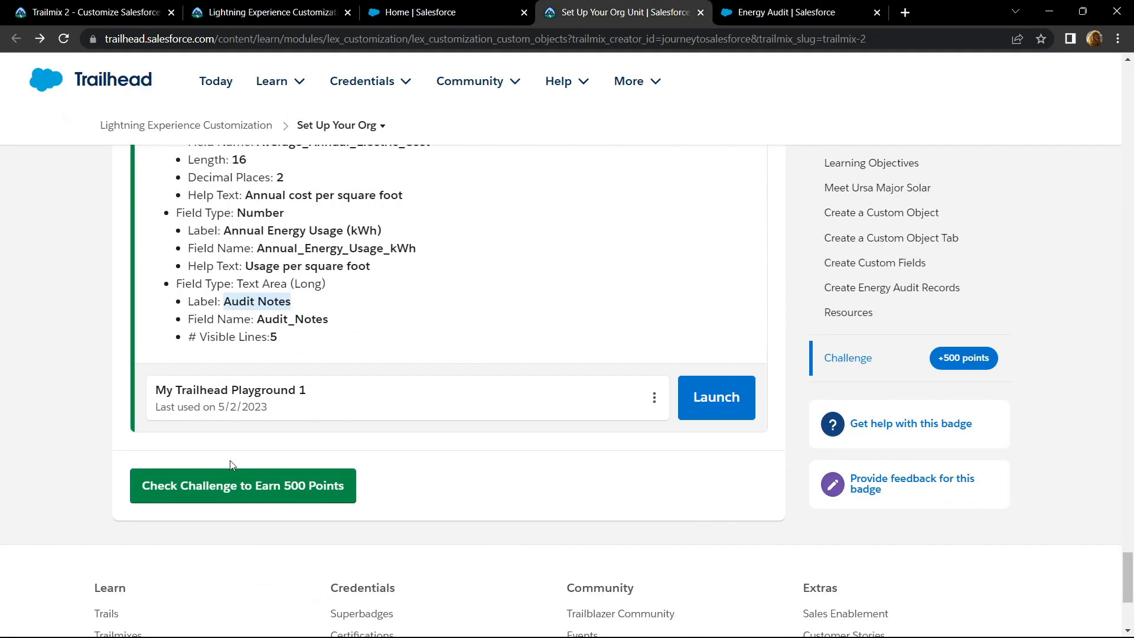
{"action": "left_click", "coordinate": [242, 486]}
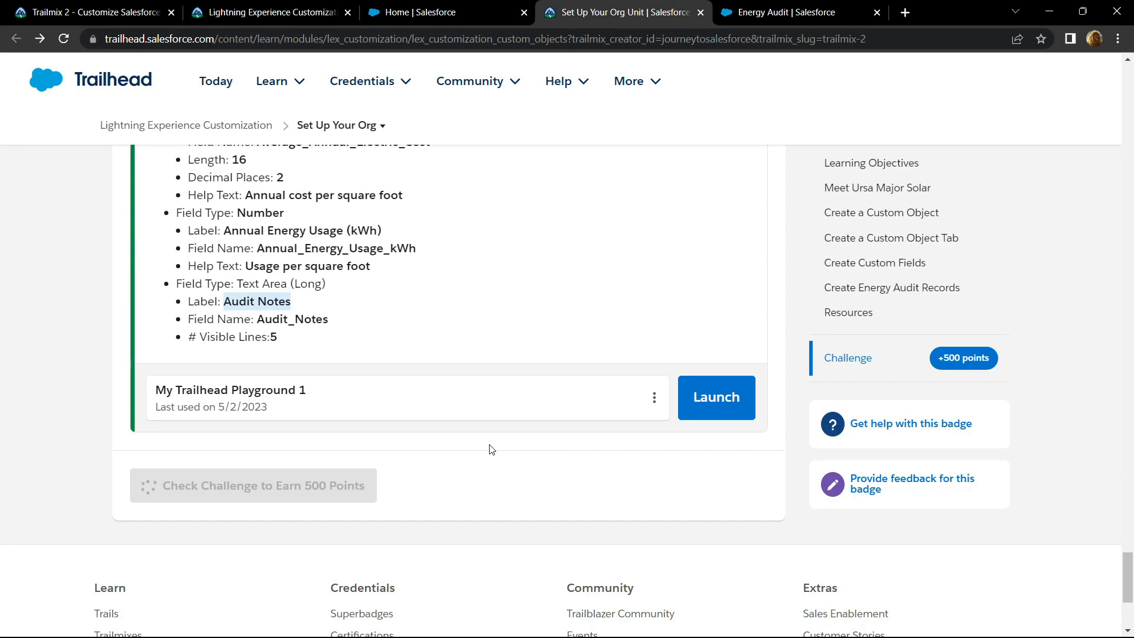
{"action": "left_click", "coordinate": [252, 486]}
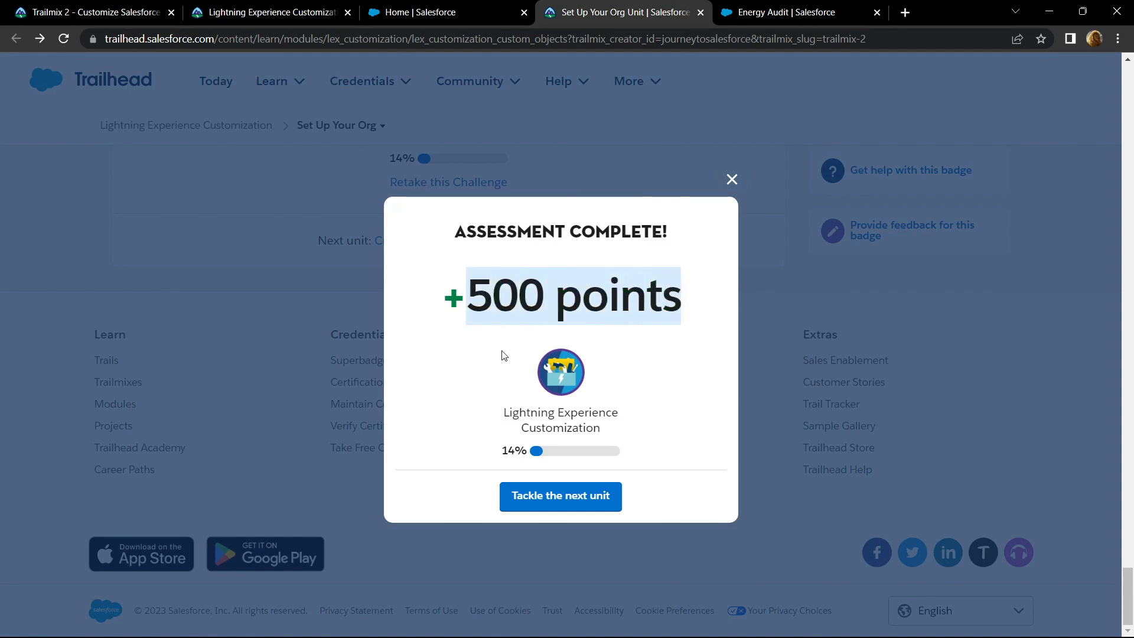
{"action": "mouse_move", "coordinate": [272, 12]}
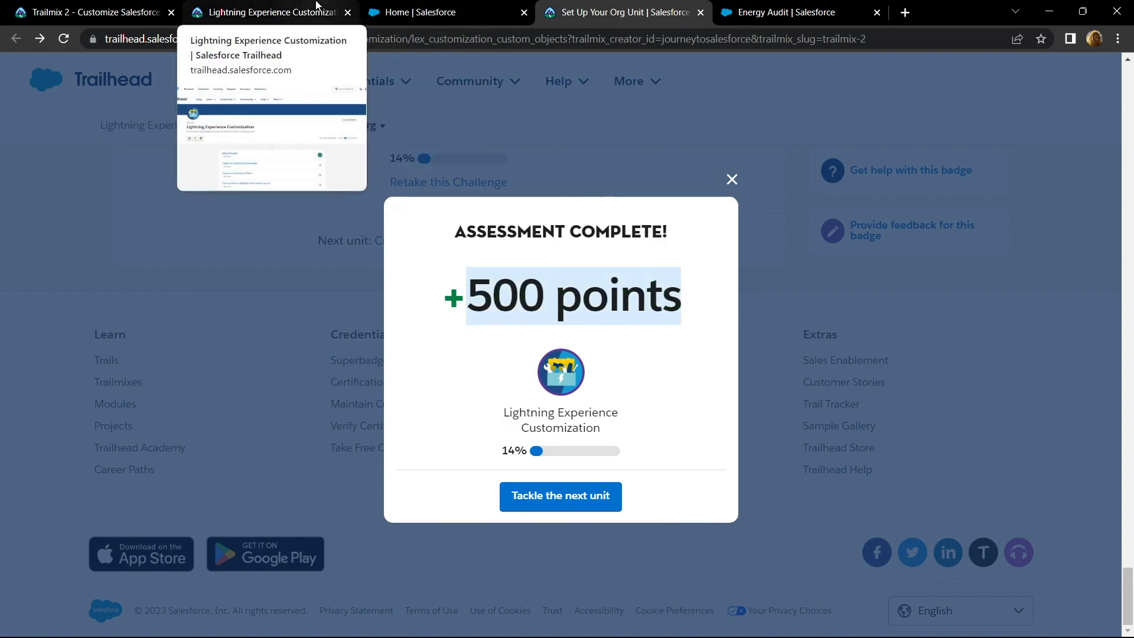
{"action": "left_click", "coordinate": [731, 180]}
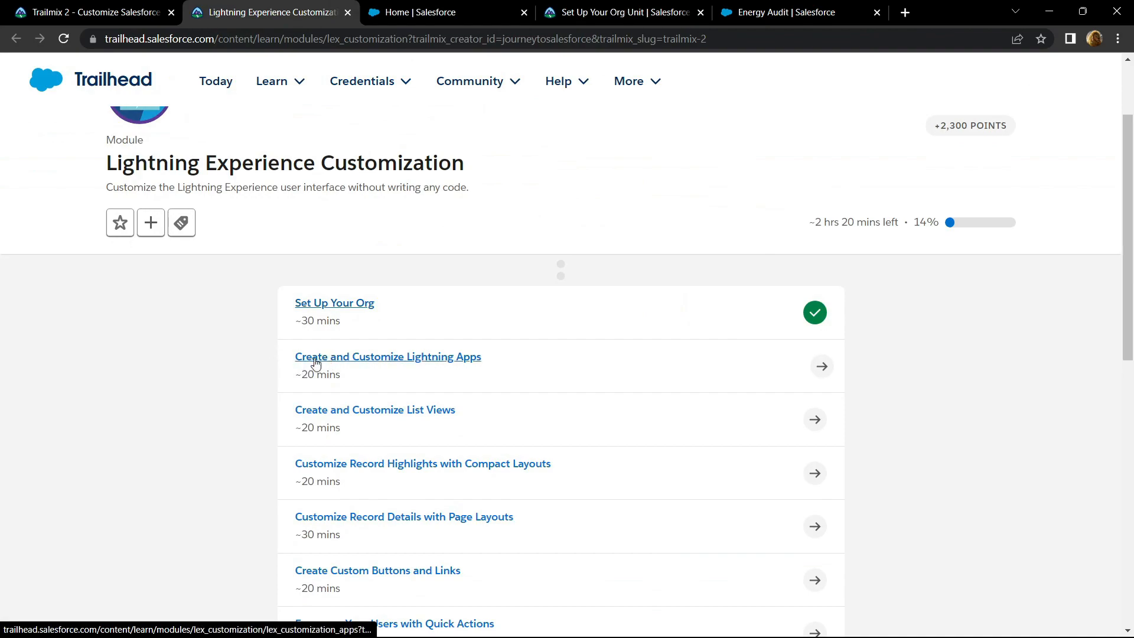